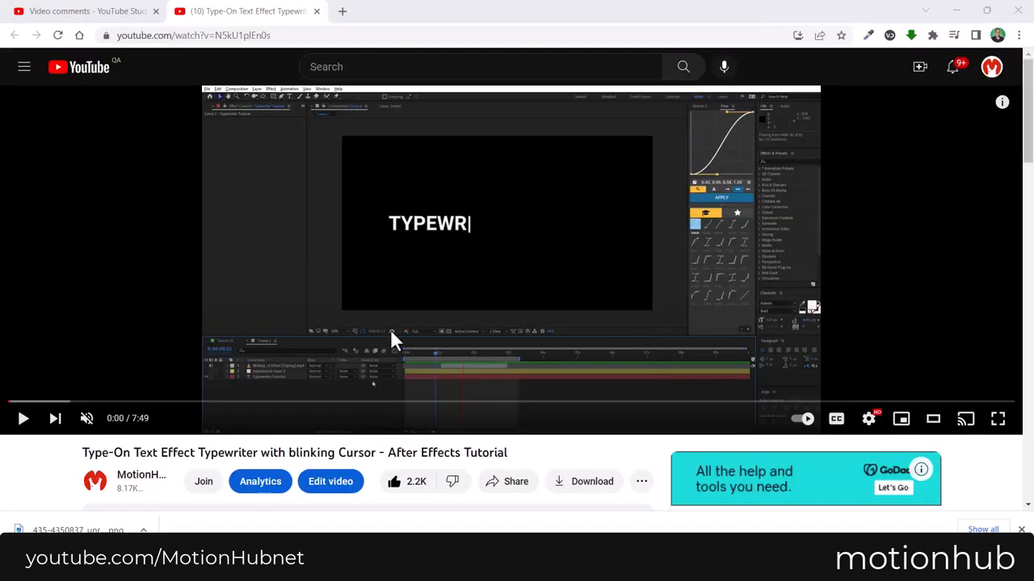
Play the Type-On Text Effect tutorial and move to its comments page.
{"action": "left_click", "coordinate": [22, 418]}
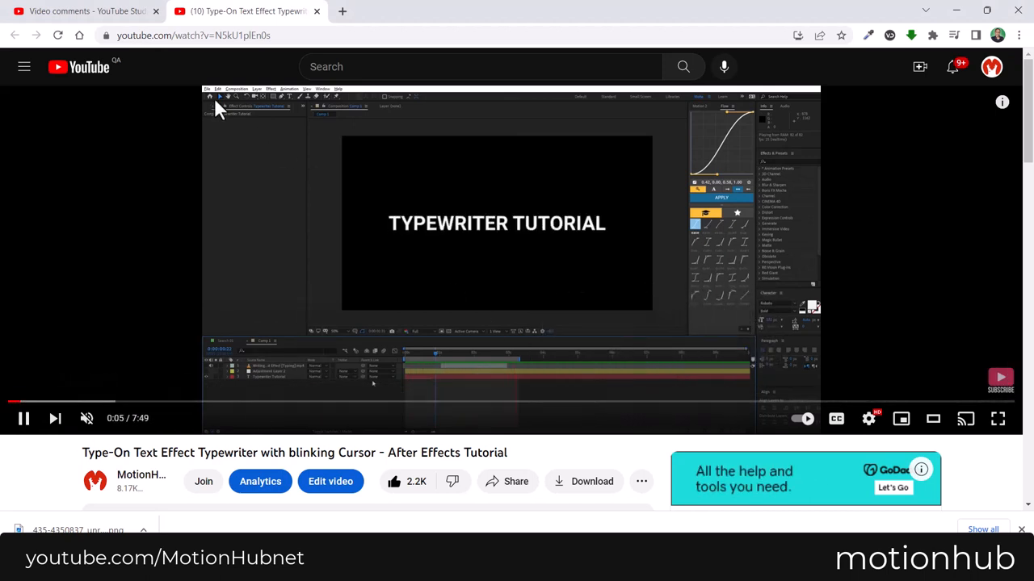
{"action": "left_click", "coordinate": [80, 10]}
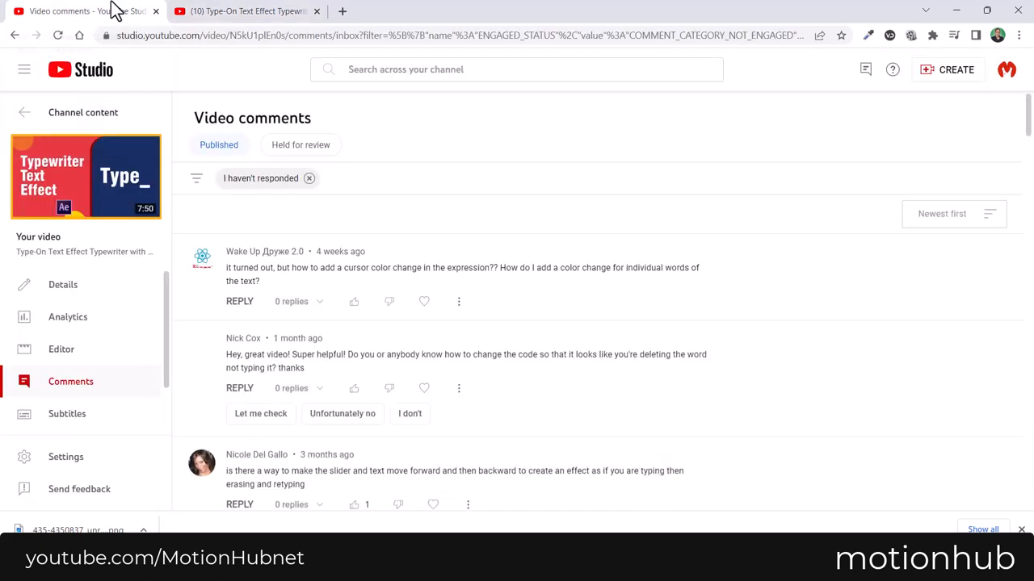
Scroll through viewers' questions on the typewriter tutorial.
{"action": "scroll", "scroll_direction": "down", "scroll_amount": 3}
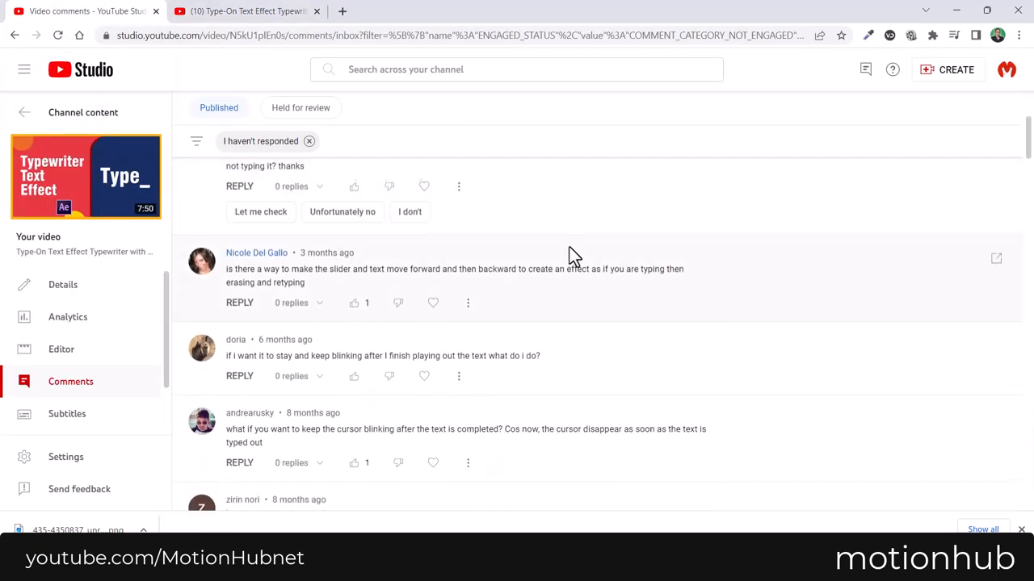
{"action": "scroll", "scroll_direction": "down", "scroll_amount": 3}
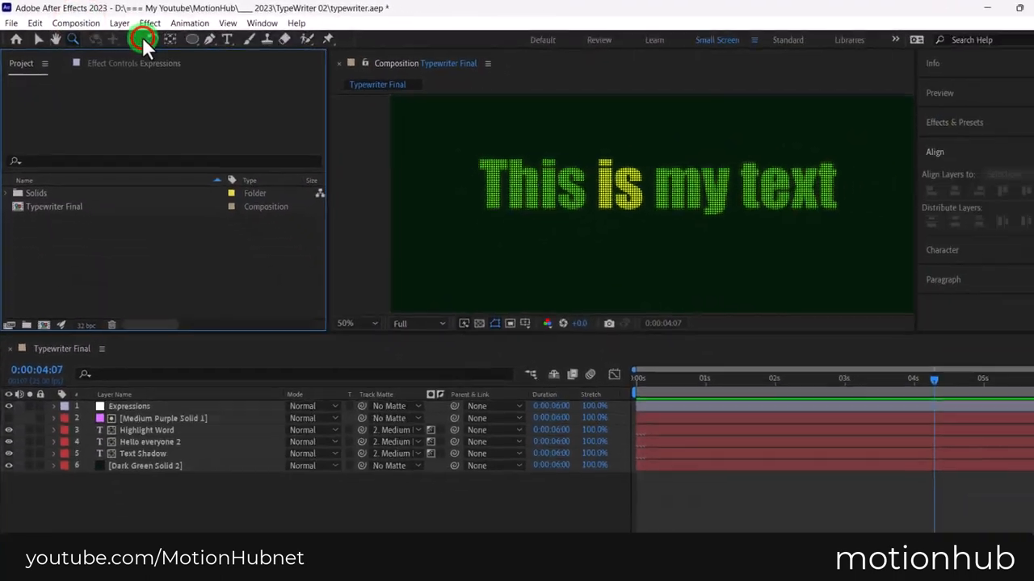
Create Comp 1 from the HD 1920×1080 25 fps preset with a 6-second duration.
{"action": "left_click", "coordinate": [76, 22]}
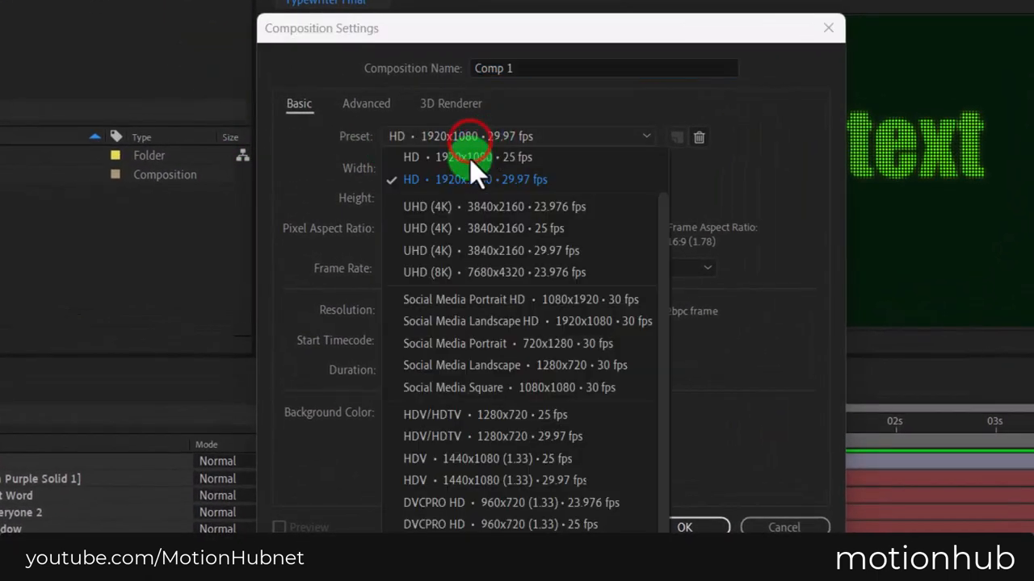
{"action": "left_click", "coordinate": [462, 156]}
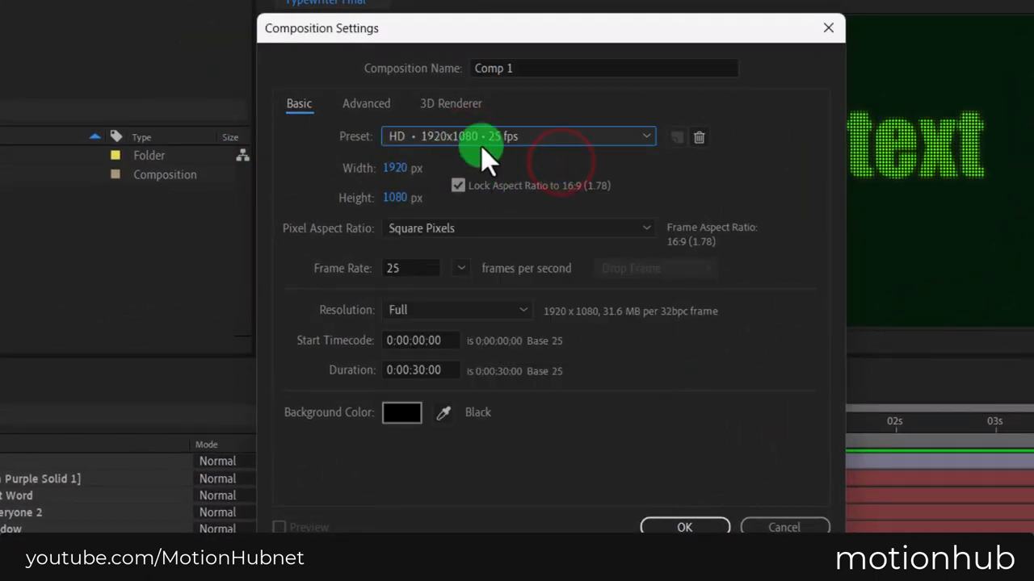
{"action": "left_click", "coordinate": [420, 370]}
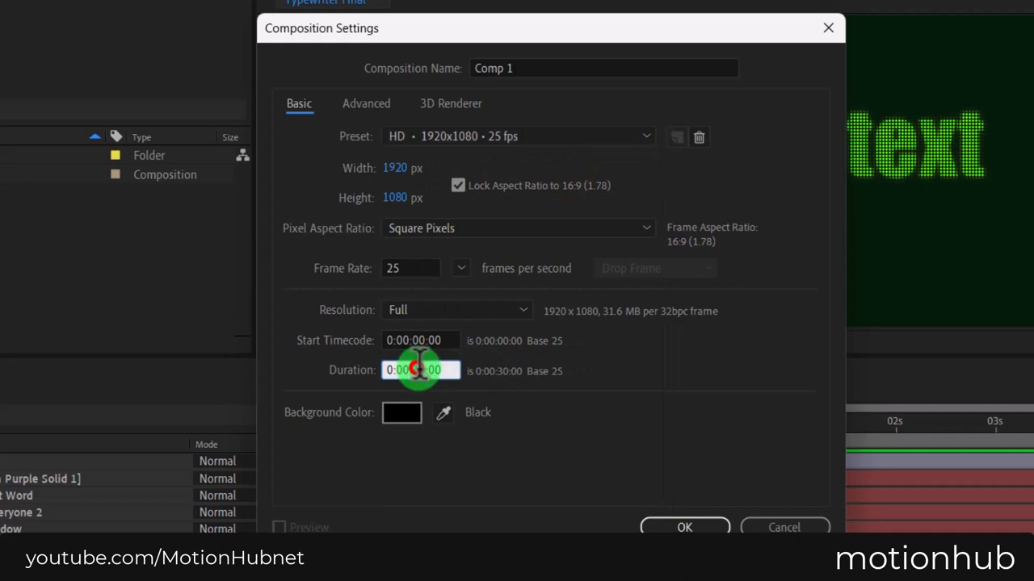
{"action": "double_click", "coordinate": [419, 370]}
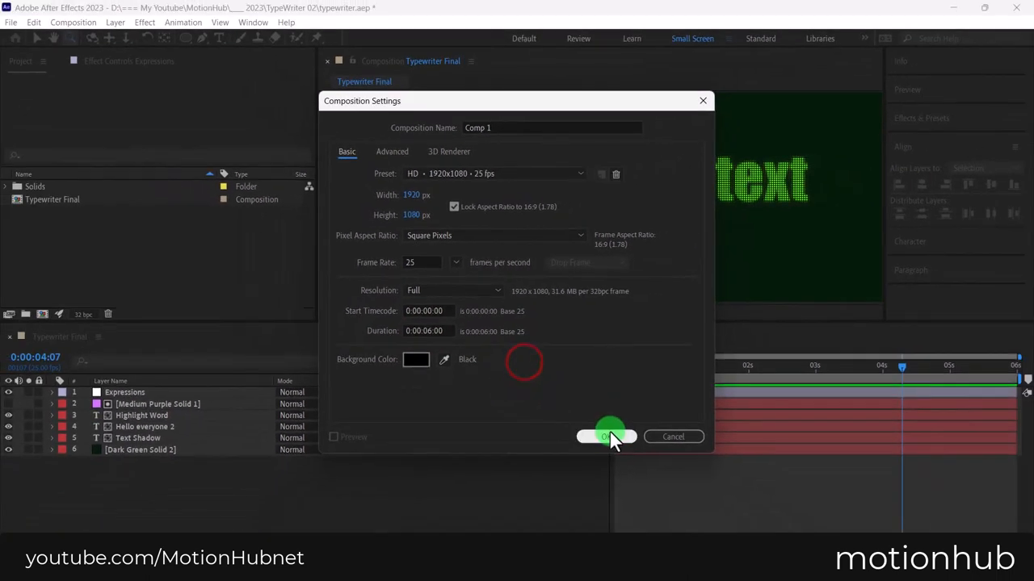
{"action": "left_click", "coordinate": [606, 436]}
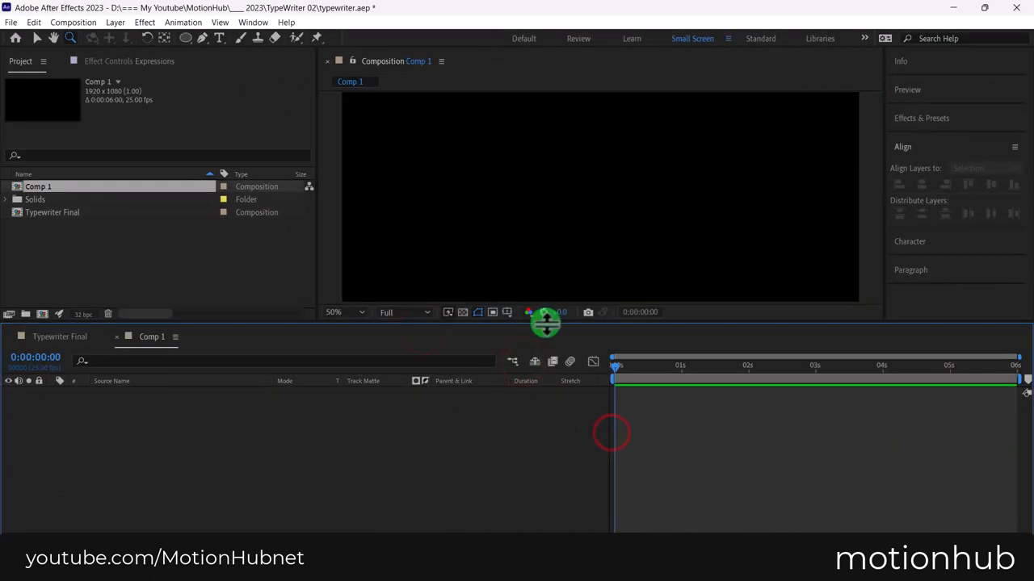
Enlarge the viewer and add a yellow Impact text layer reading 'This is my Text'.
{"action": "left_click_drag", "start_coordinate": [546, 323], "coordinate": [315, 186]}
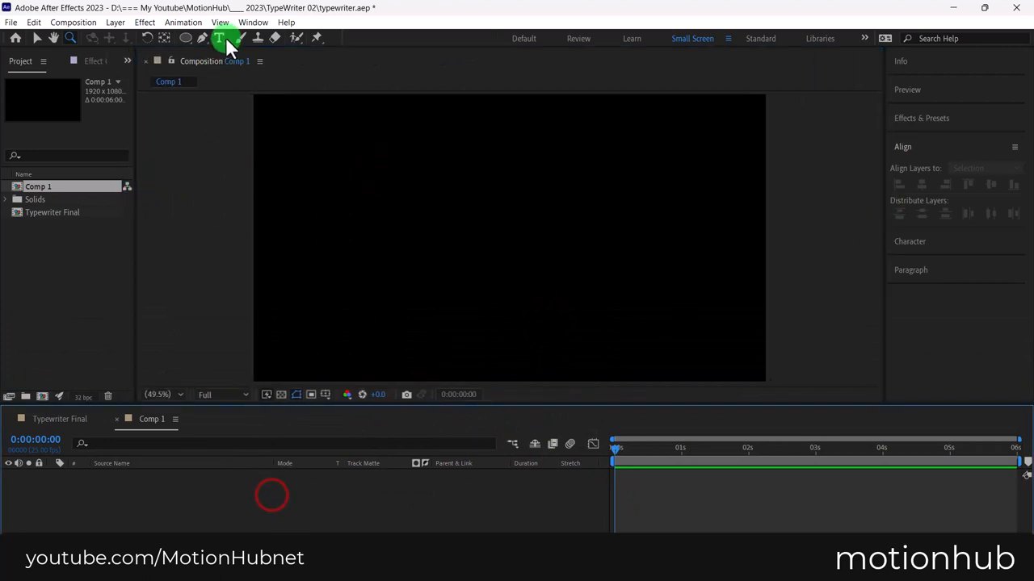
{"action": "left_click", "coordinate": [220, 39]}
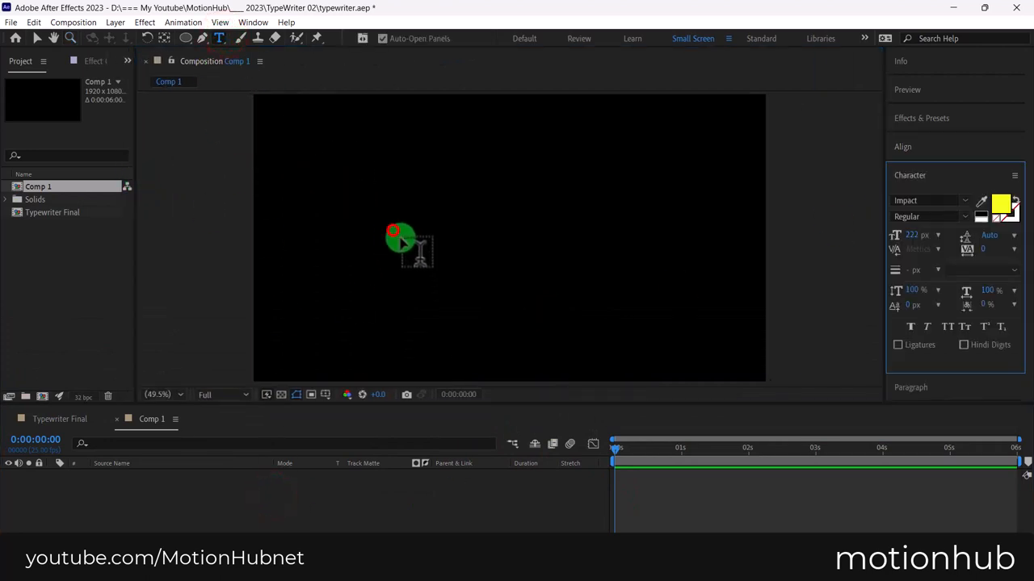
{"action": "type", "text": "This"}
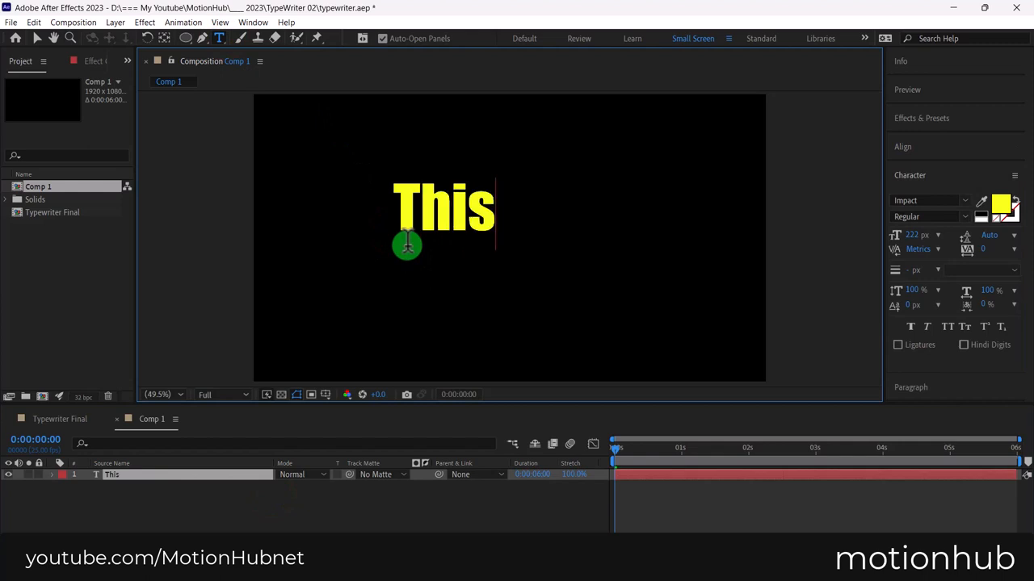
{"action": "type", "text": "is my"}
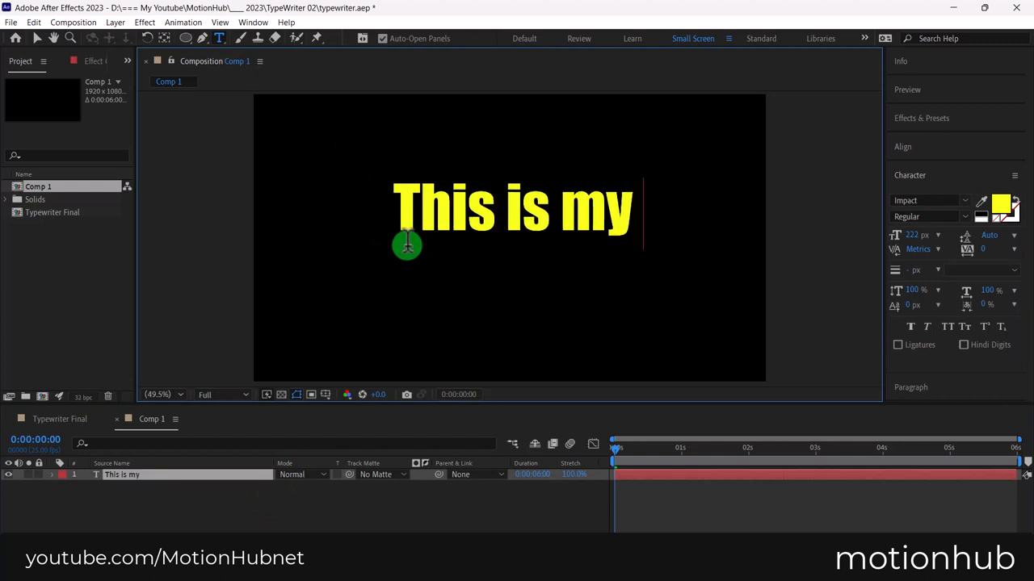
{"action": "type", "text": "Te"}
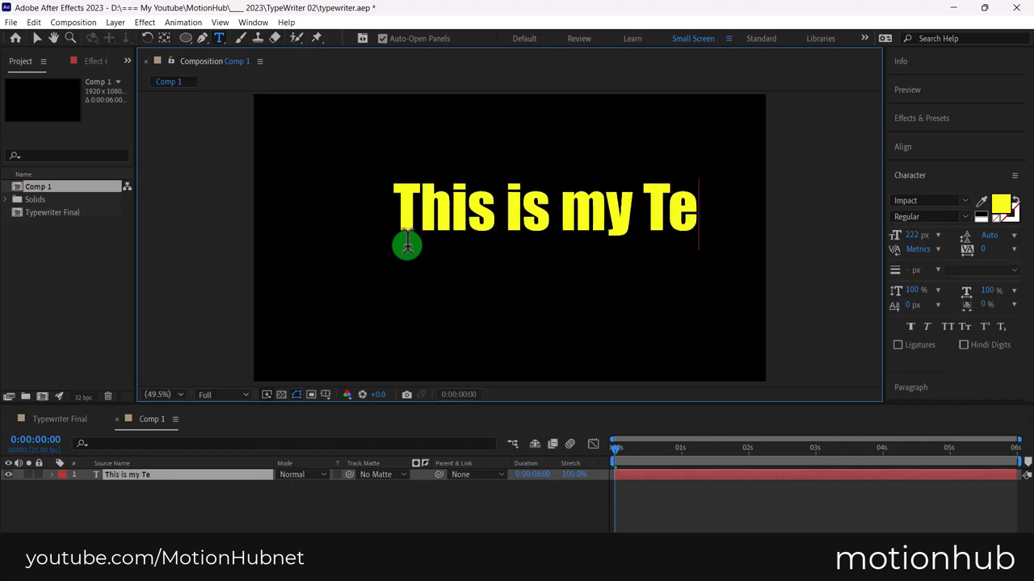
{"action": "type", "text": "xt"}
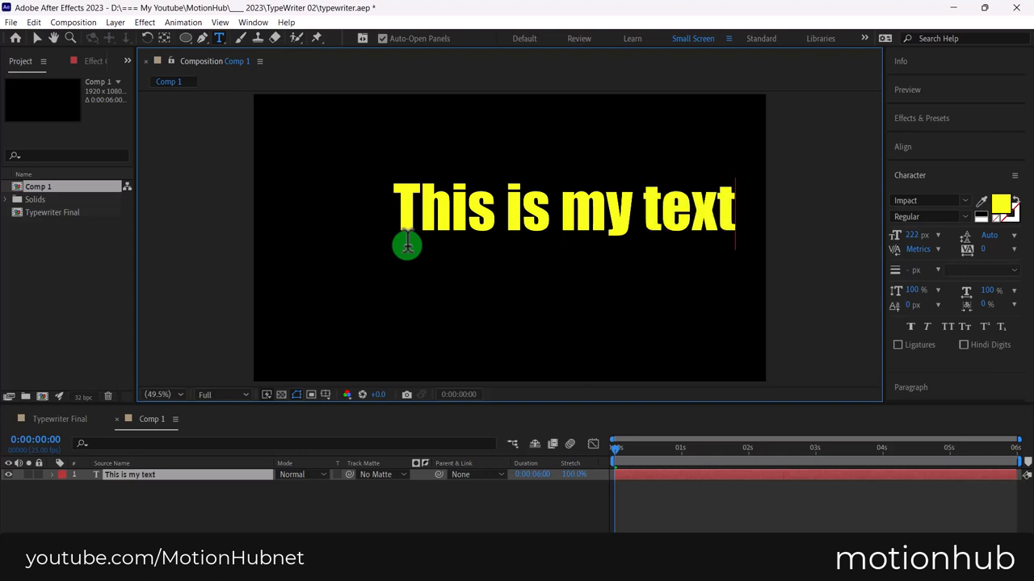
{"action": "left_click", "coordinate": [36, 39]}
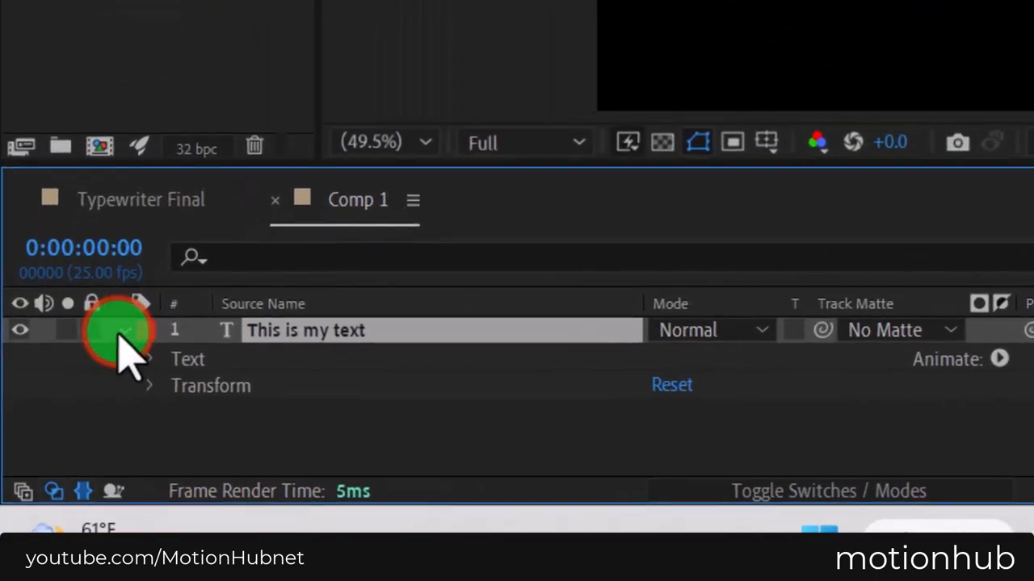
Expand the text layer and give Source Text the typewriter expression.
{"action": "left_click", "coordinate": [149, 359]}
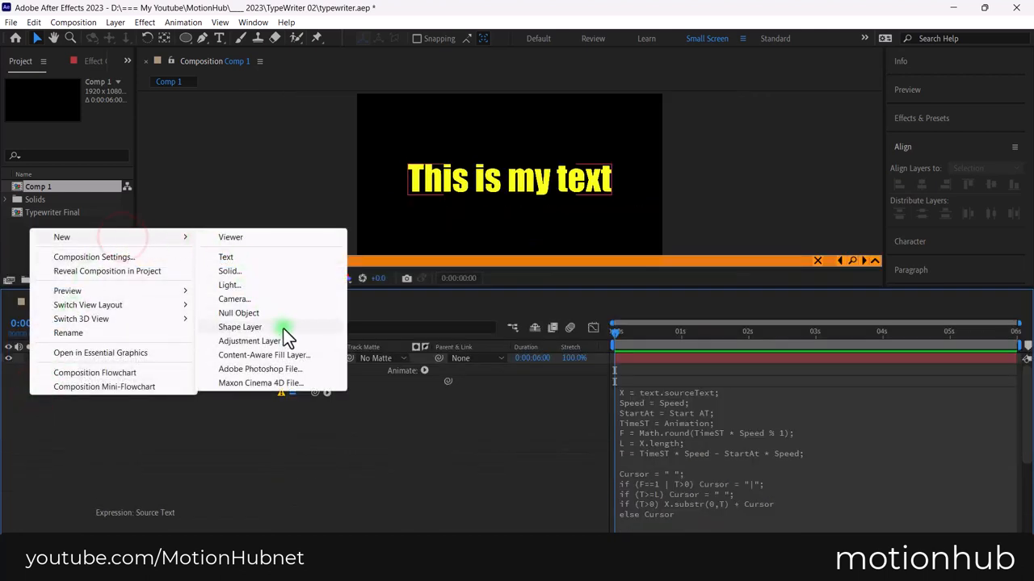
Add an adjustment layer above the text and rename it Control Panel.
{"action": "left_click", "coordinate": [249, 339]}
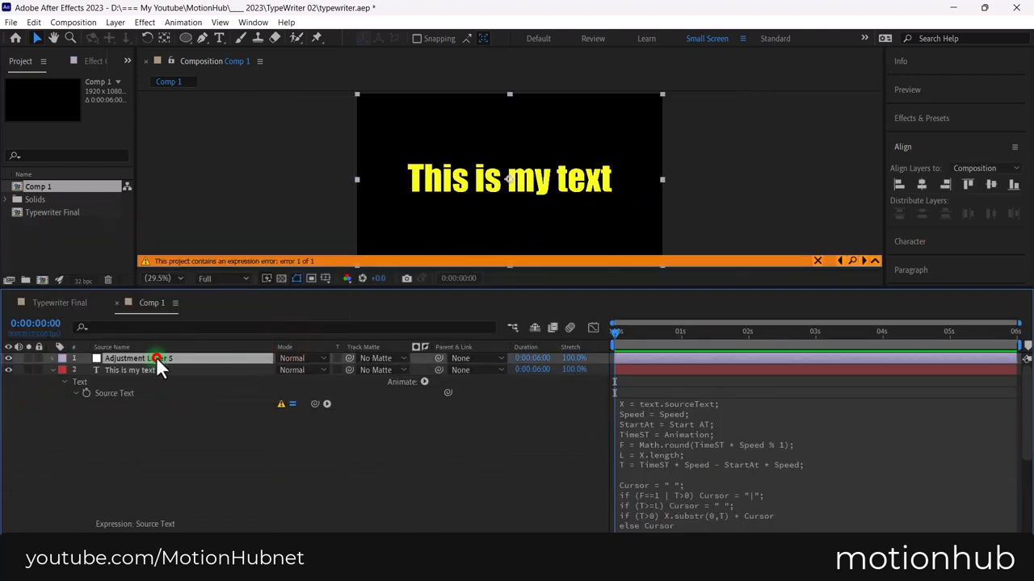
{"action": "double_click", "coordinate": [129, 359]}
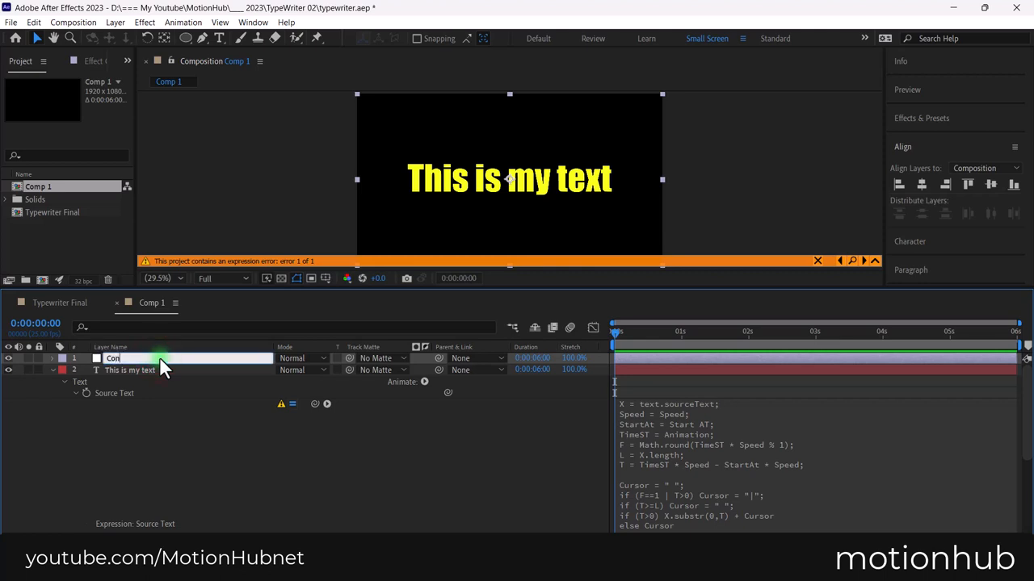
{"action": "type", "text": "Control P"}
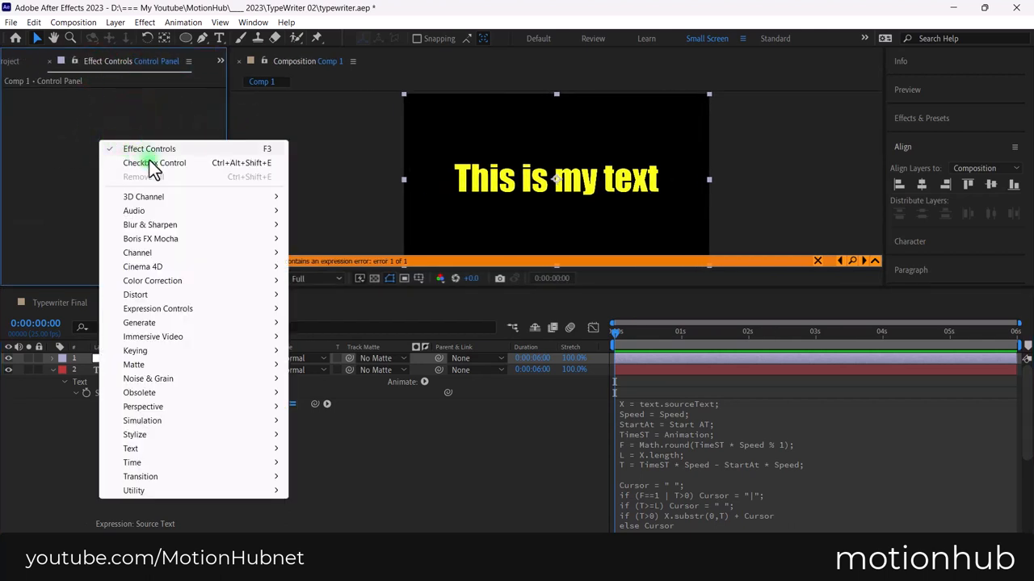
{"action": "mouse_move", "coordinate": [158, 309]}
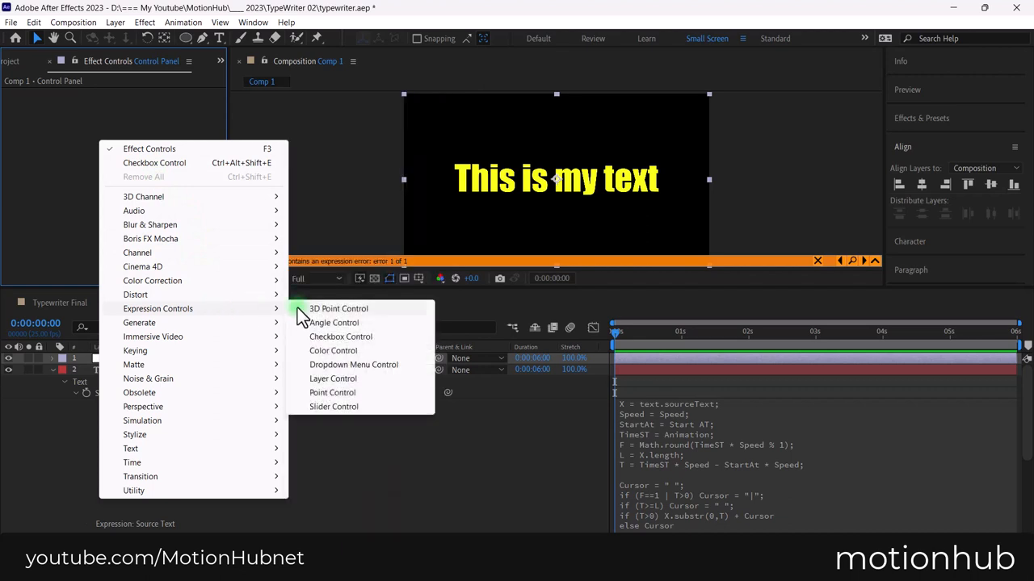
Add a Slider Control to Control Panel, duplicate it, and rename one slider Start At.
{"action": "left_click", "coordinate": [333, 407]}
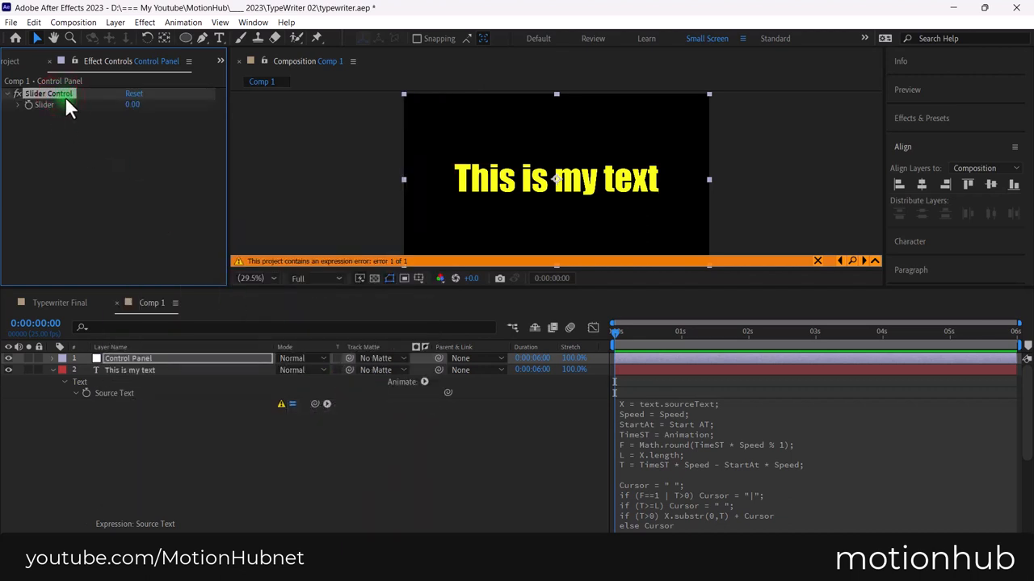
{"action": "key", "text": "ctrl+d"}
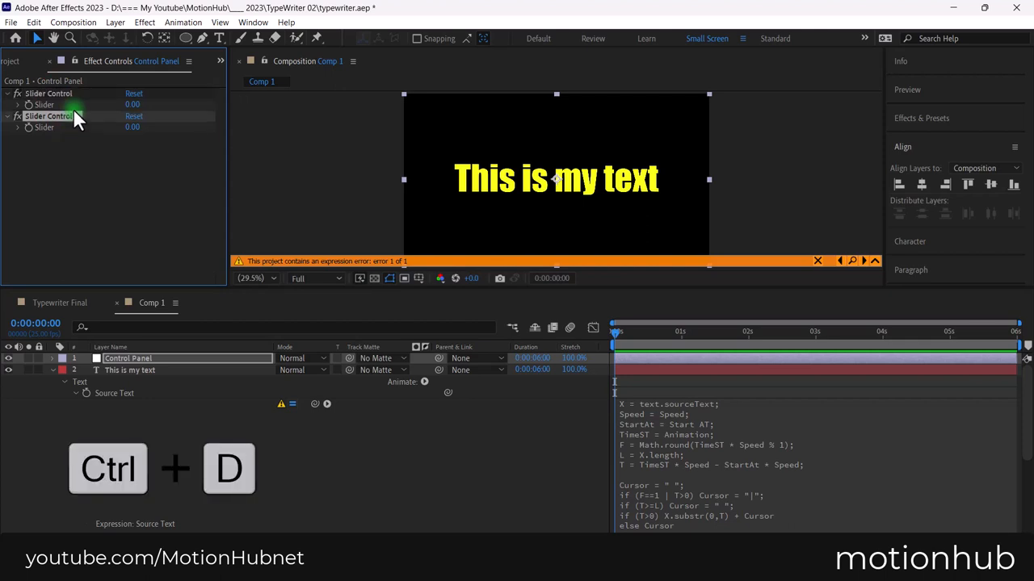
{"action": "key", "text": "ctrl+d"}
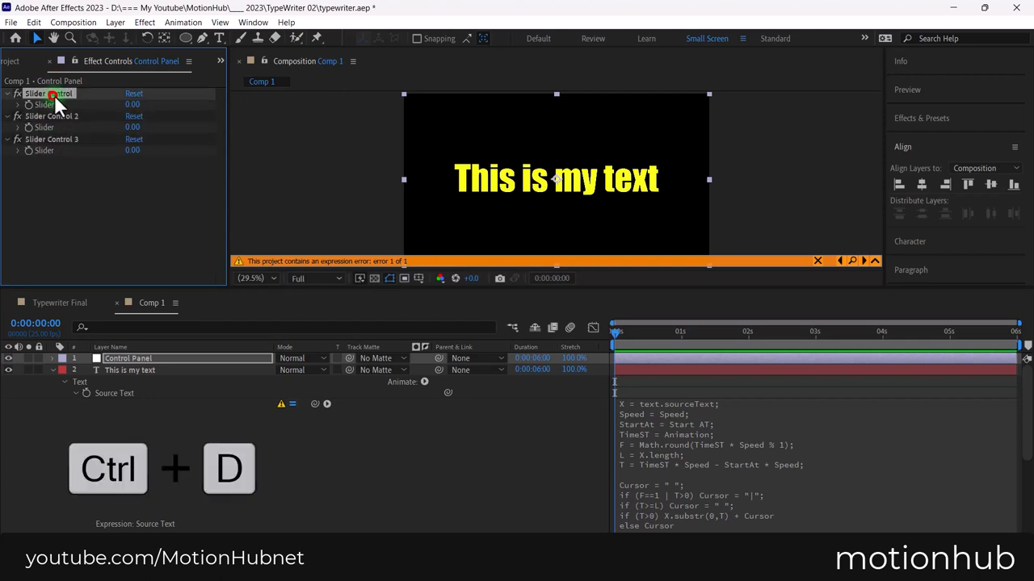
{"action": "double_click", "coordinate": [48, 92]}
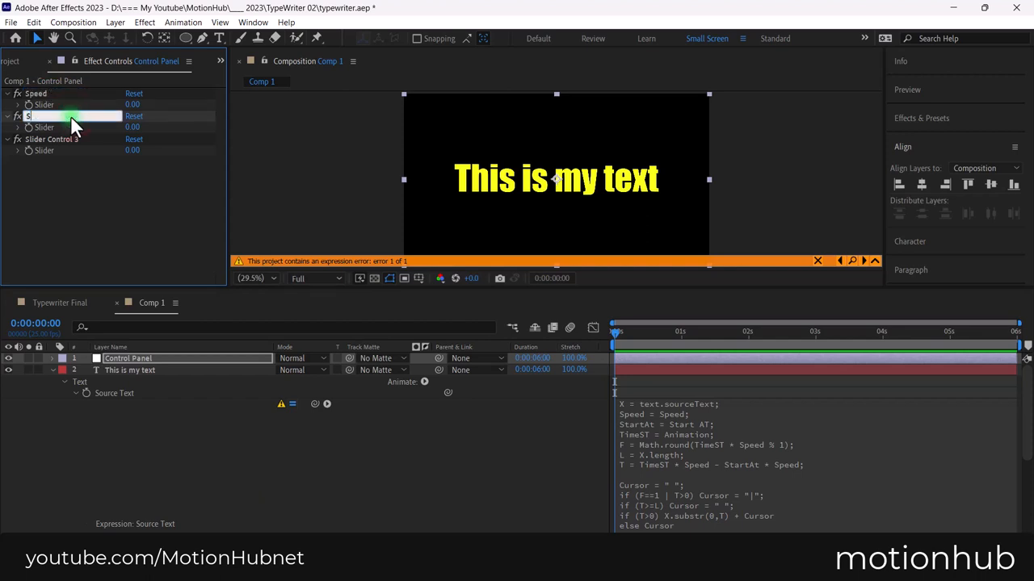
{"action": "type", "text": "Start At"}
{"action": "left_click", "coordinate": [52, 139]}
{"action": "type", "text": "Animation"}
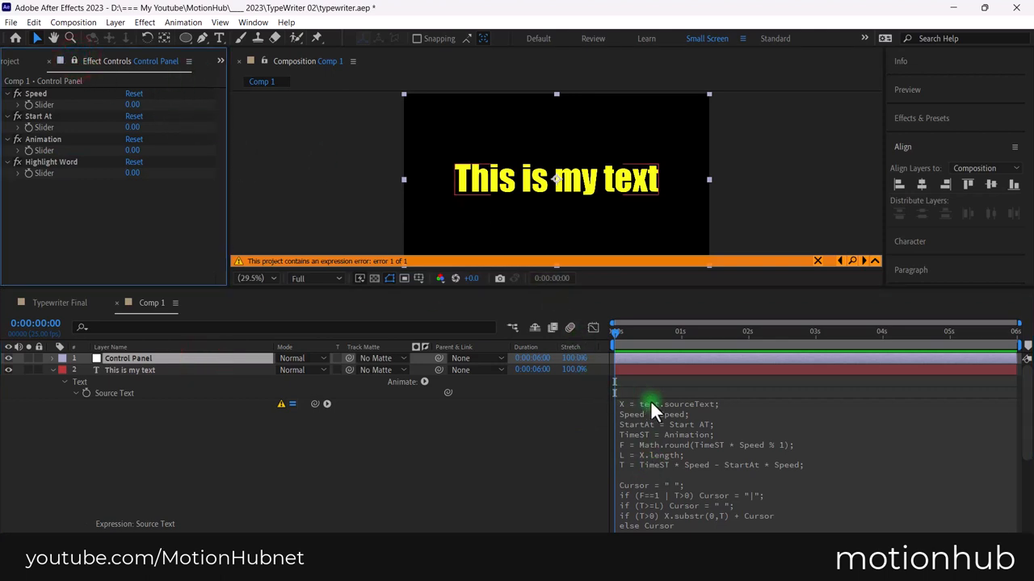
Start editing the Source Text expression to link it to the Control Panel sliders.
{"action": "left_click", "coordinate": [702, 414]}
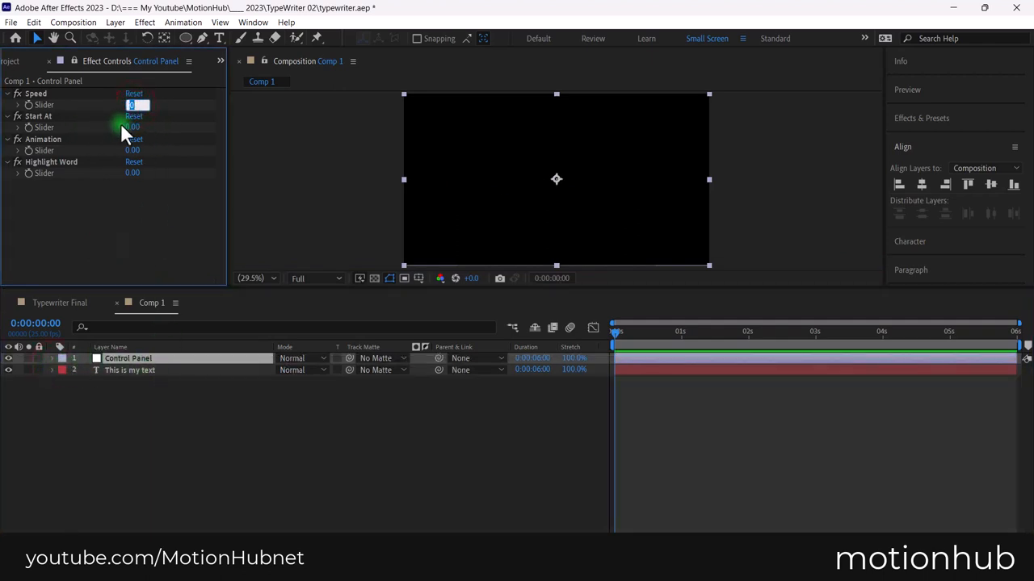
{"action": "mouse_move", "coordinate": [49, 93]}
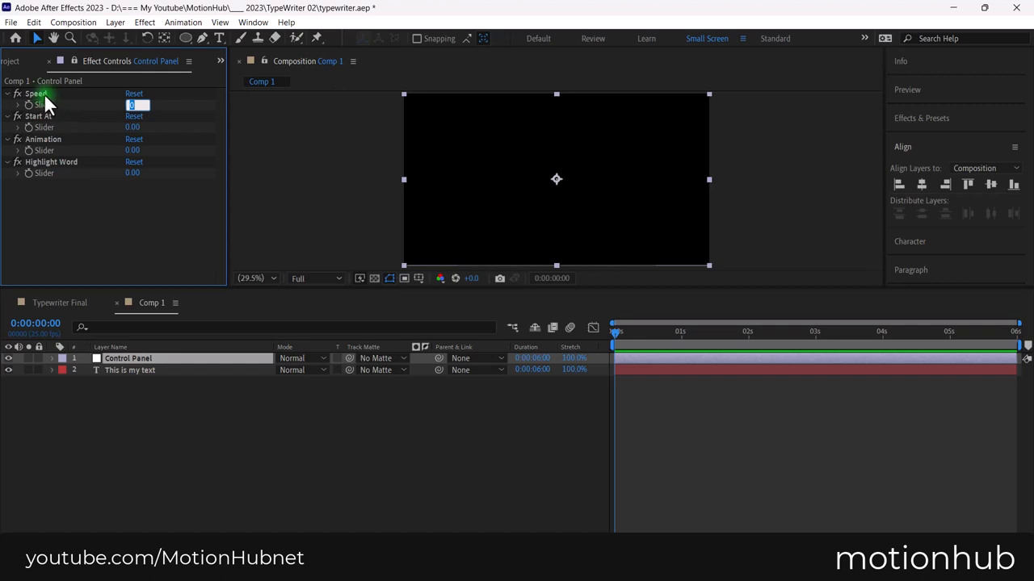
Rename the Speed slider to Blinking Speed, set it to 20 and Start At to 1.
{"action": "double_click", "coordinate": [36, 92]}
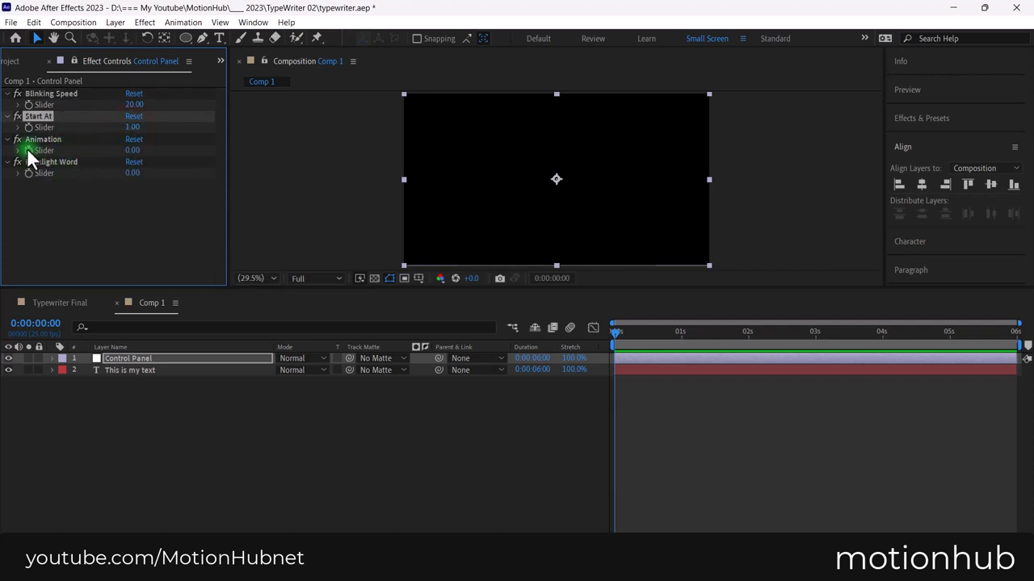
Keyframe the Animation slider to type the text on then erase it, and preview from the start.
{"action": "left_click_drag", "start_coordinate": [615, 331], "coordinate": [654, 331]}
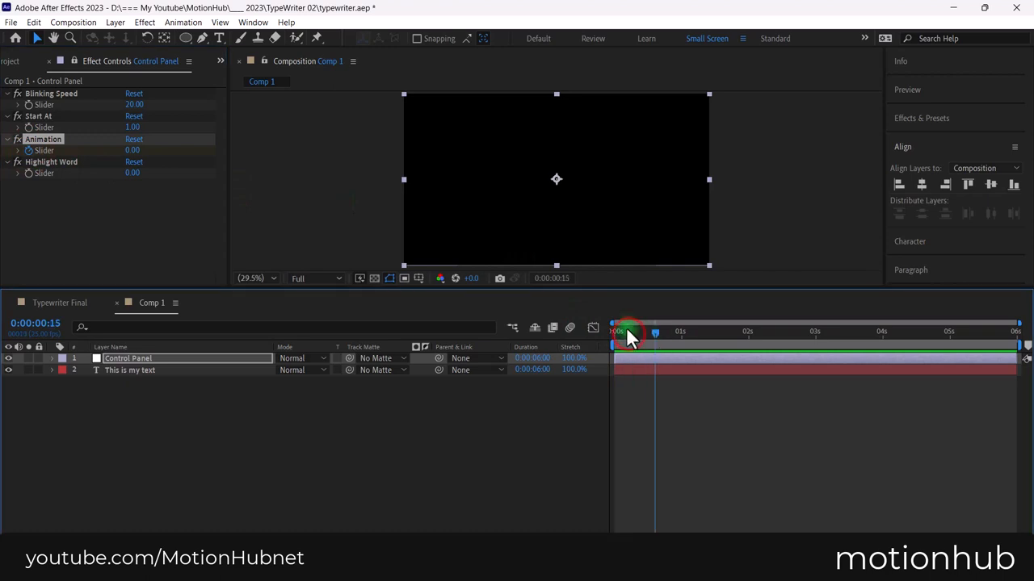
{"action": "left_click_drag", "start_coordinate": [133, 151], "coordinate": [148, 151]}
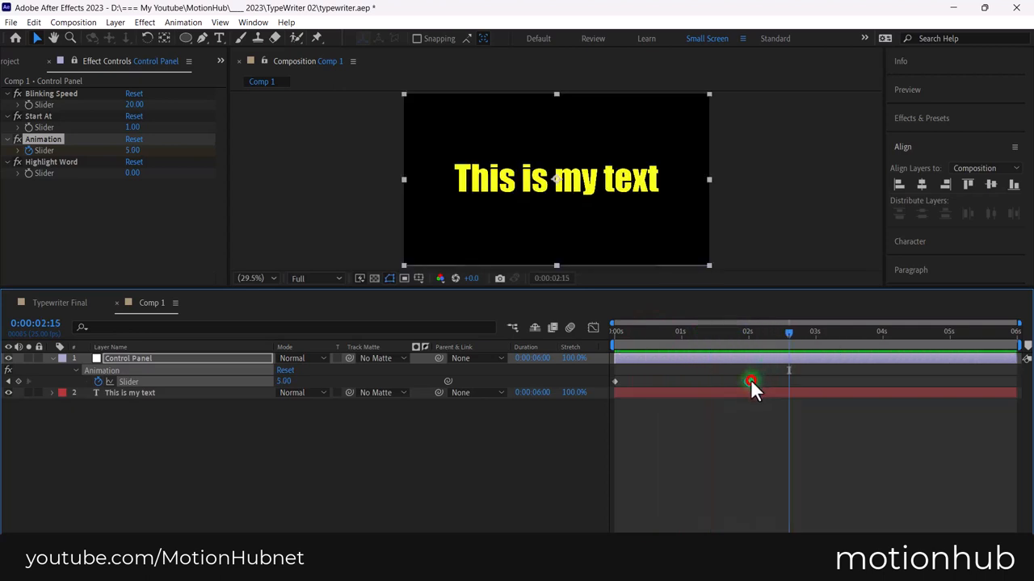
{"action": "left_click_drag", "start_coordinate": [751, 381], "coordinate": [630, 381]}
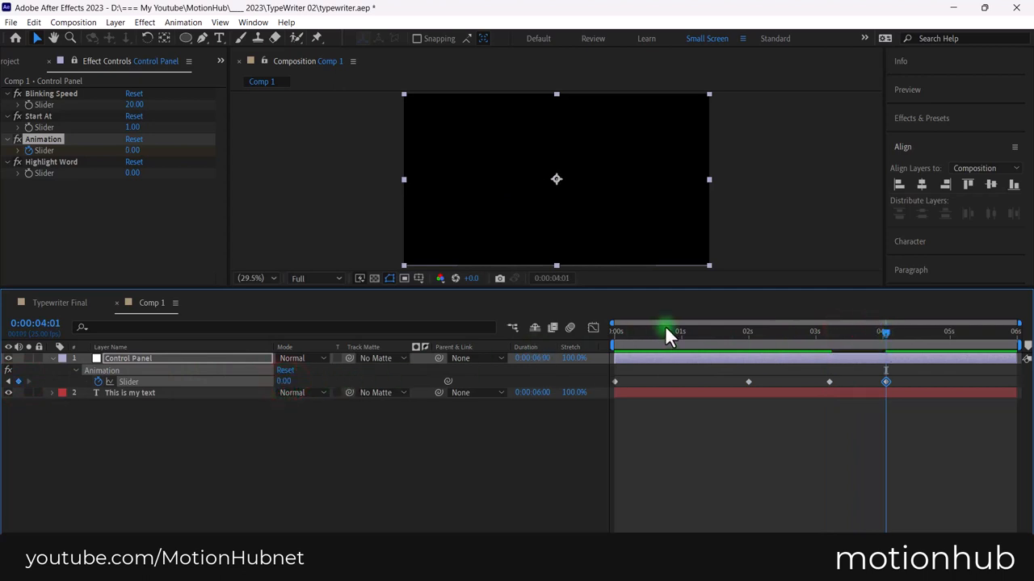
{"action": "left_click", "coordinate": [665, 331]}
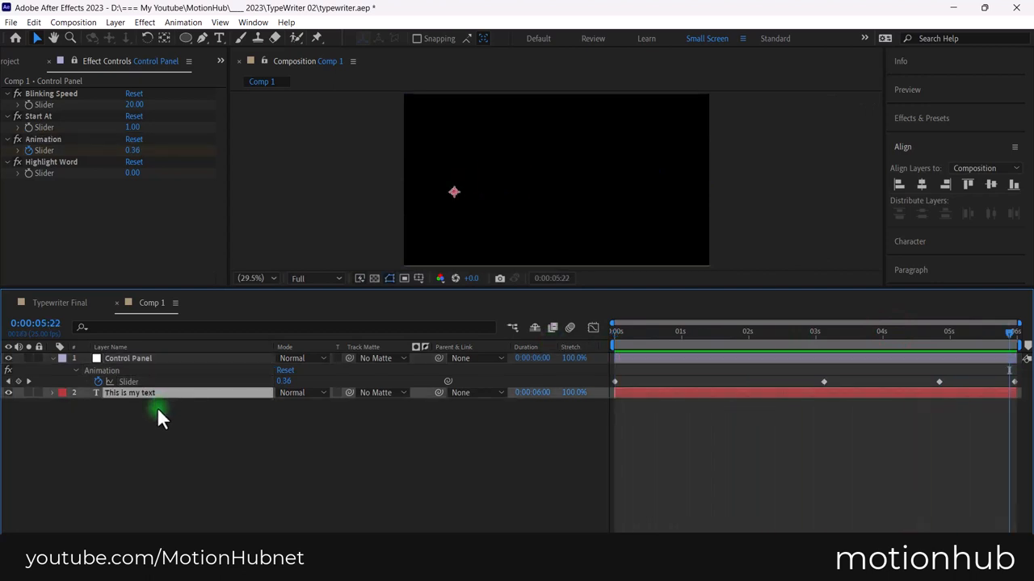
Duplicate the text layer with Ctrl+D and retype the lower copy as 'new text'.
{"action": "key", "text": "ctrl+d"}
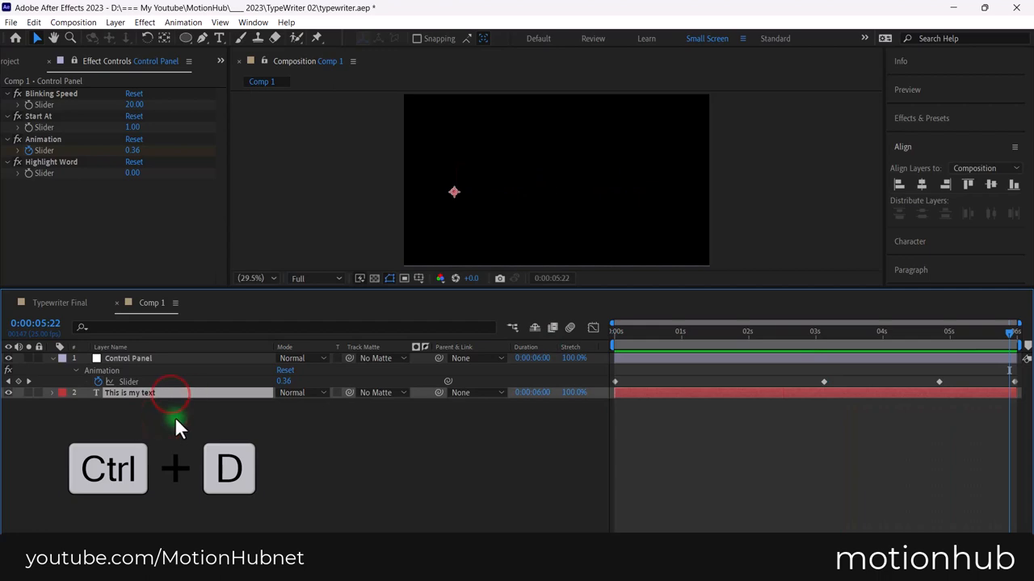
{"action": "key", "text": "ctrl+d"}
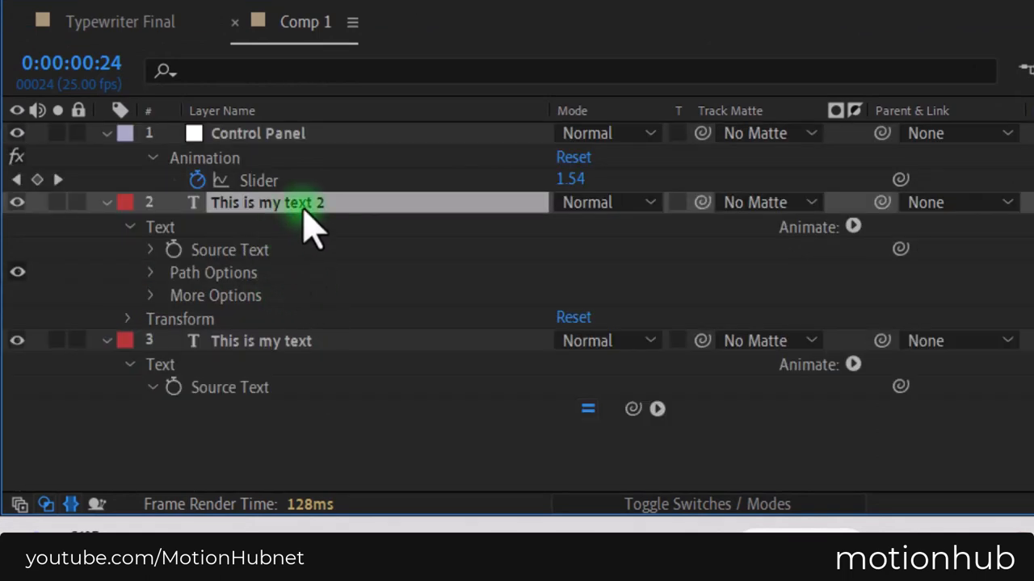
{"action": "mouse_move", "coordinate": [885, 283]}
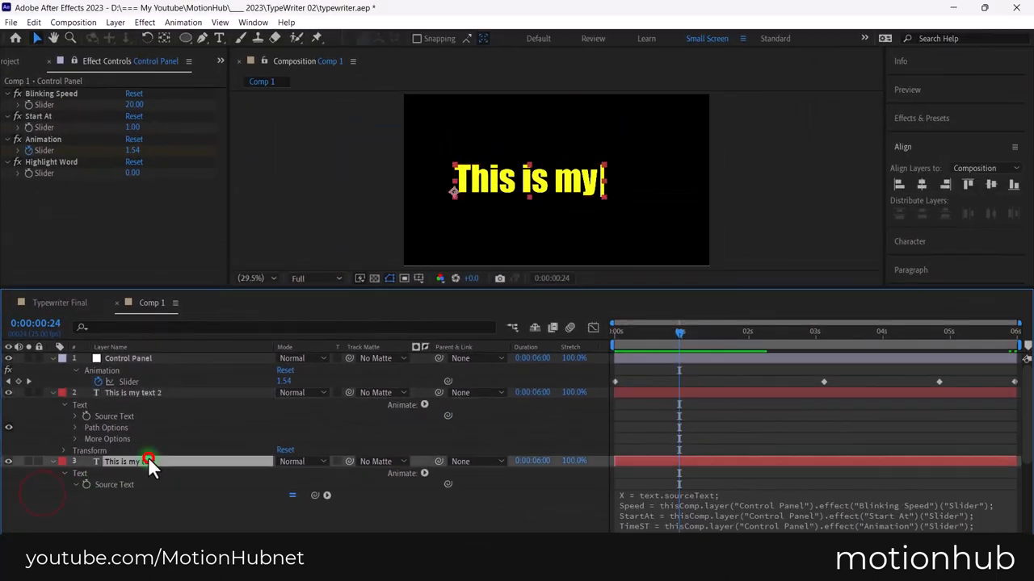
{"action": "double_click", "coordinate": [122, 462]}
{"action": "type", "text": "new text"}
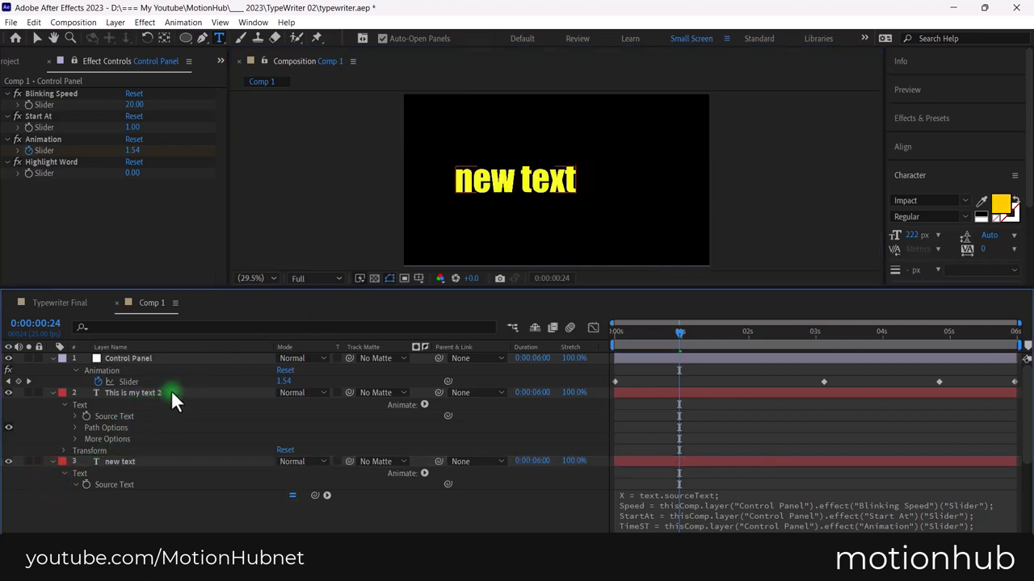
Add an Opacity animator to the duplicate text with its range based on Words.
{"action": "left_click", "coordinate": [133, 392]}
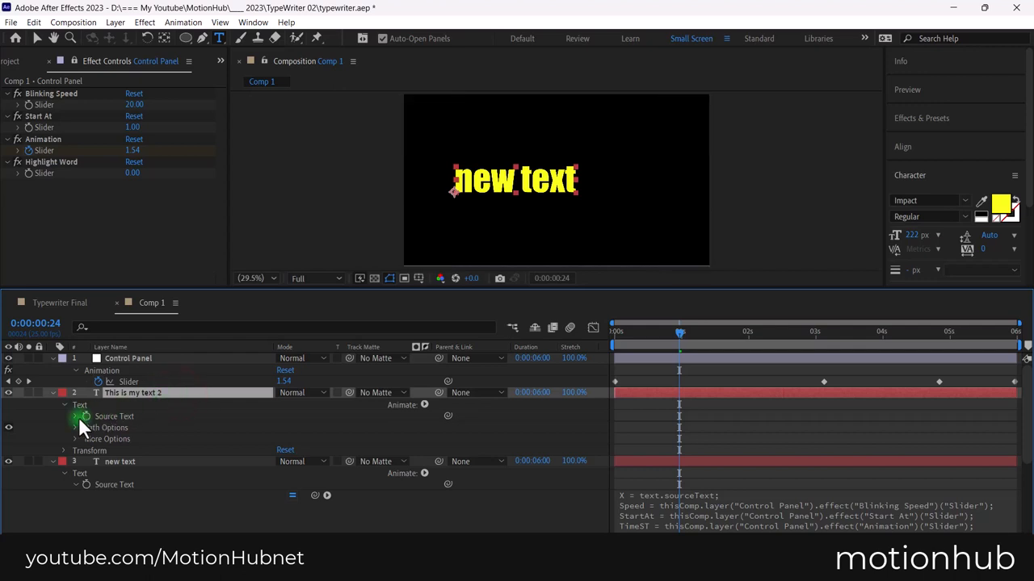
{"action": "left_click", "coordinate": [423, 404]}
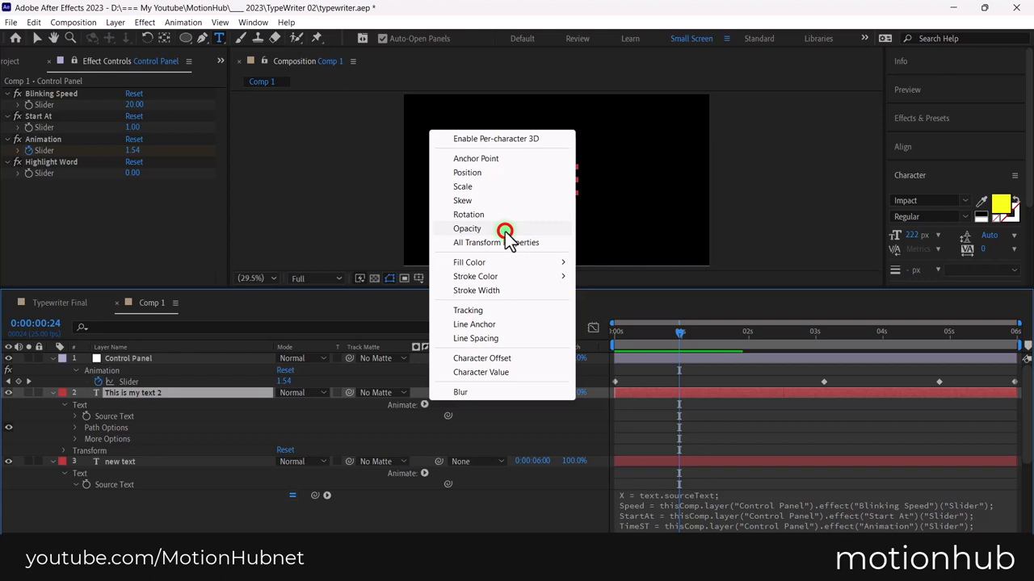
{"action": "left_click", "coordinate": [467, 230]}
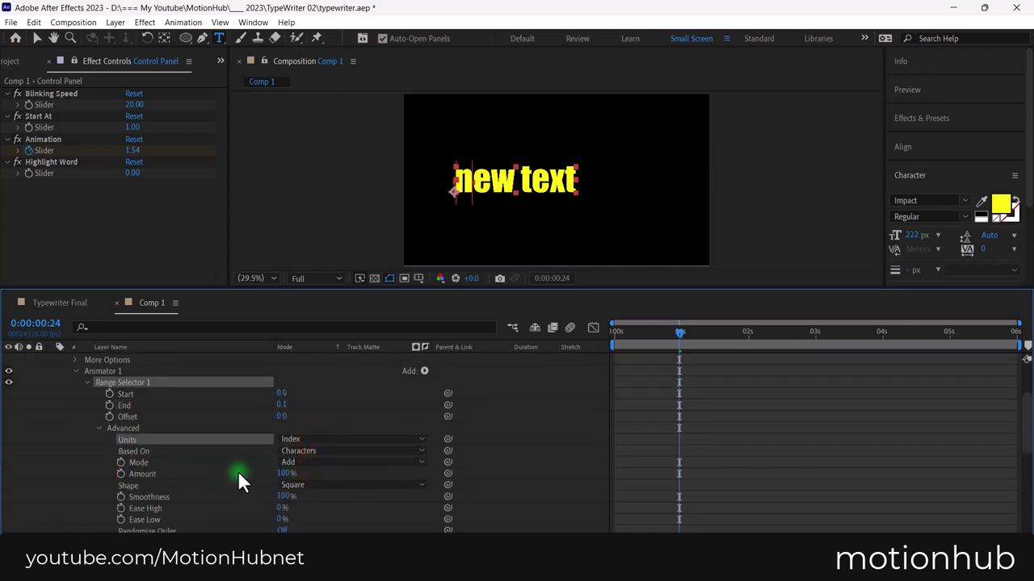
{"action": "left_click", "coordinate": [353, 451]}
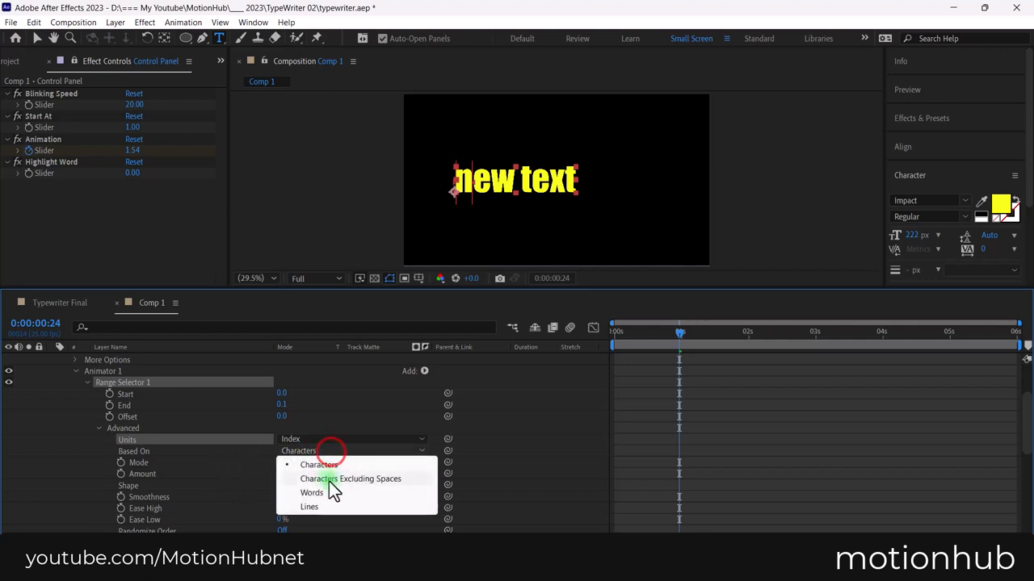
{"action": "left_click", "coordinate": [312, 492]}
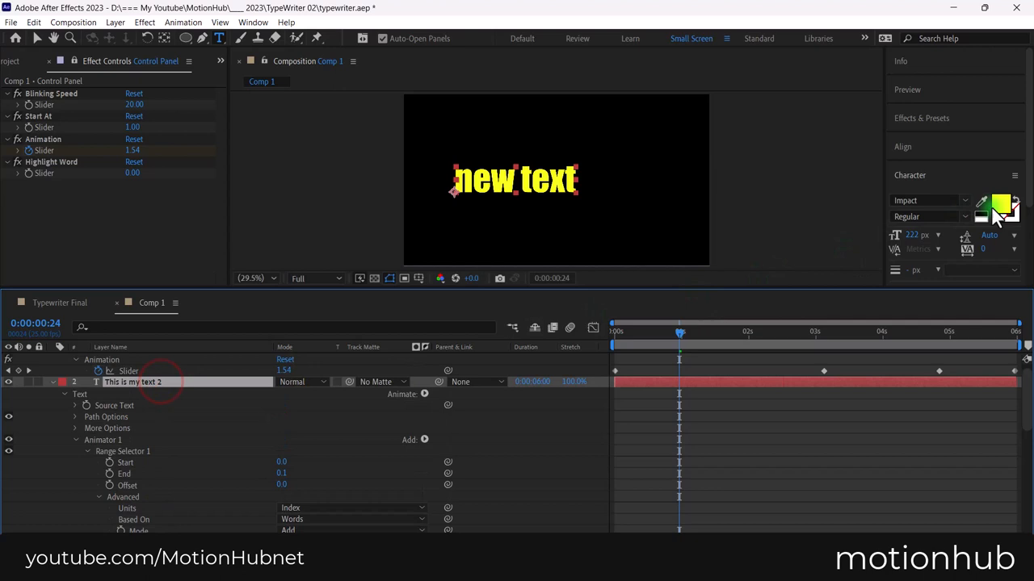
Set the duplicate's fill colour to blue and the range selector mode to Subtract.
{"action": "left_click", "coordinate": [1002, 206]}
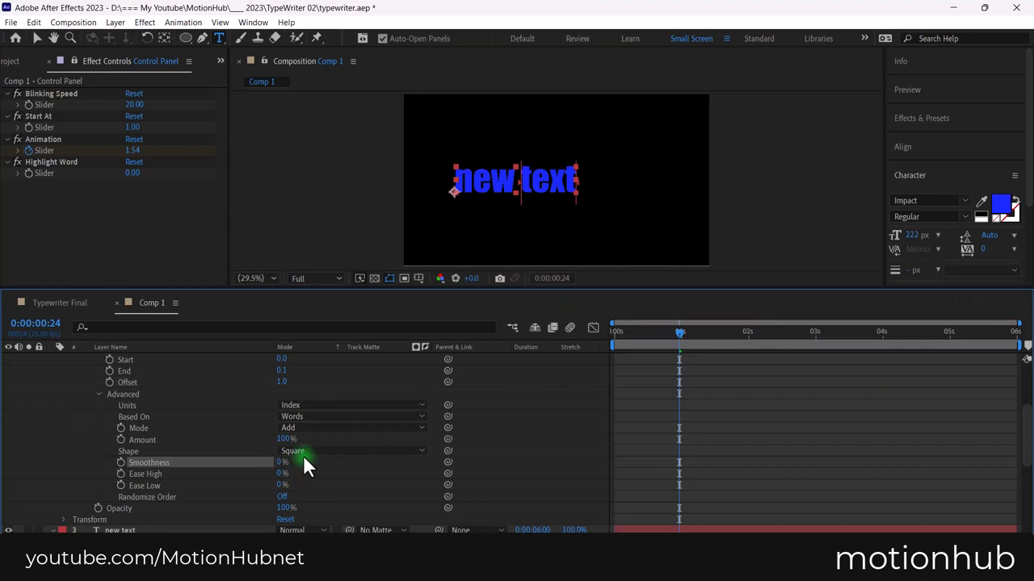
{"action": "left_click", "coordinate": [352, 427]}
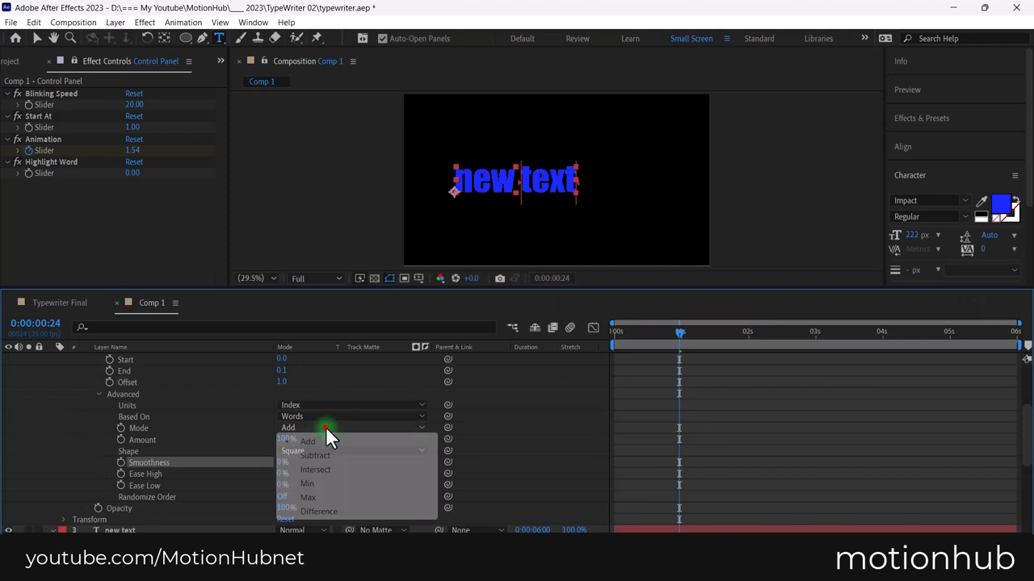
{"action": "left_click", "coordinate": [313, 455]}
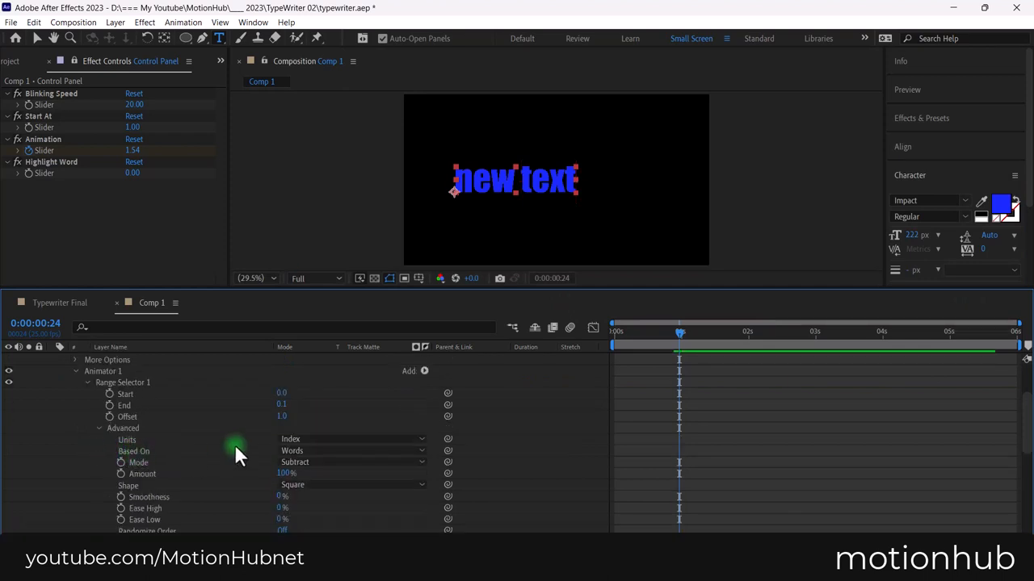
{"action": "double_click", "coordinate": [281, 404]}
{"action": "type", "text": "1"}
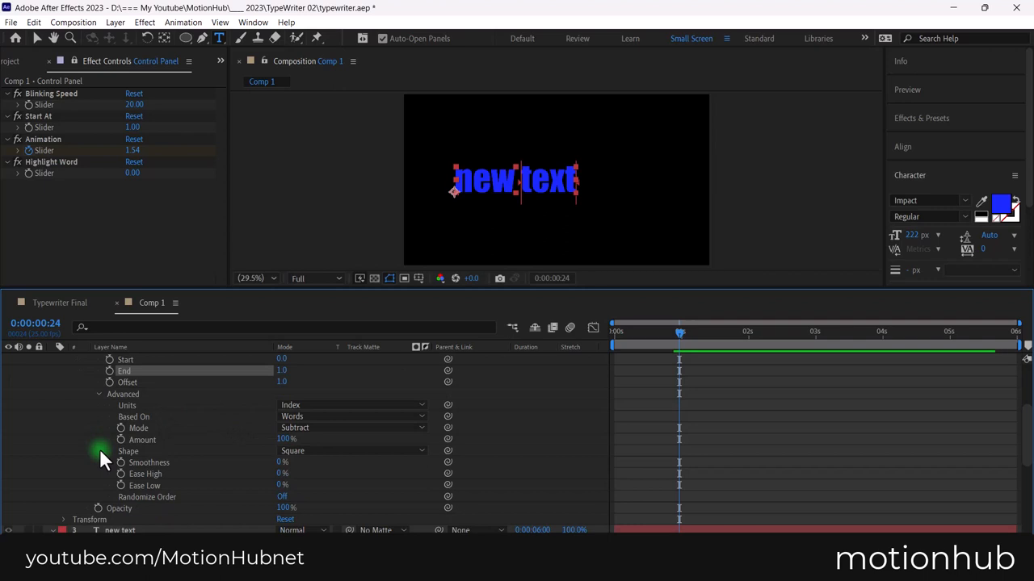
{"action": "double_click", "coordinate": [286, 507]}
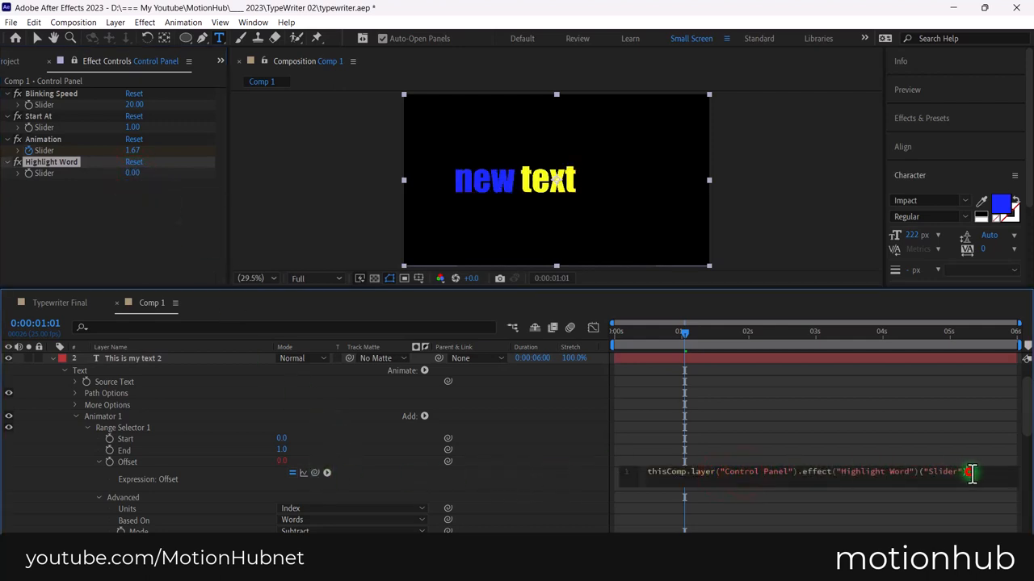
Append -1 to the Offset expression so Highlight Word 2 turns the second word blue.
{"action": "type", "text": "-1"}
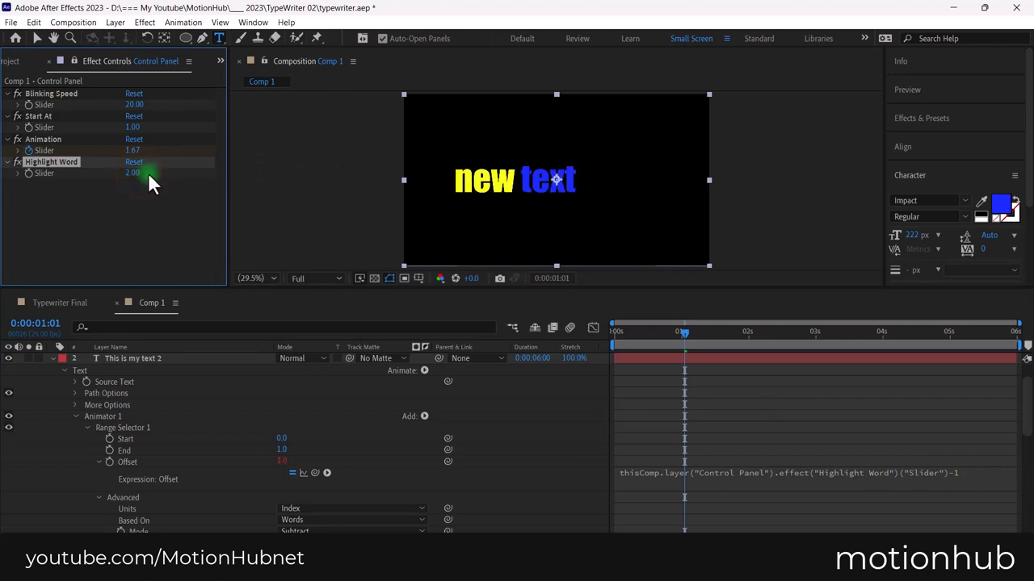
{"action": "mouse_move", "coordinate": [154, 468]}
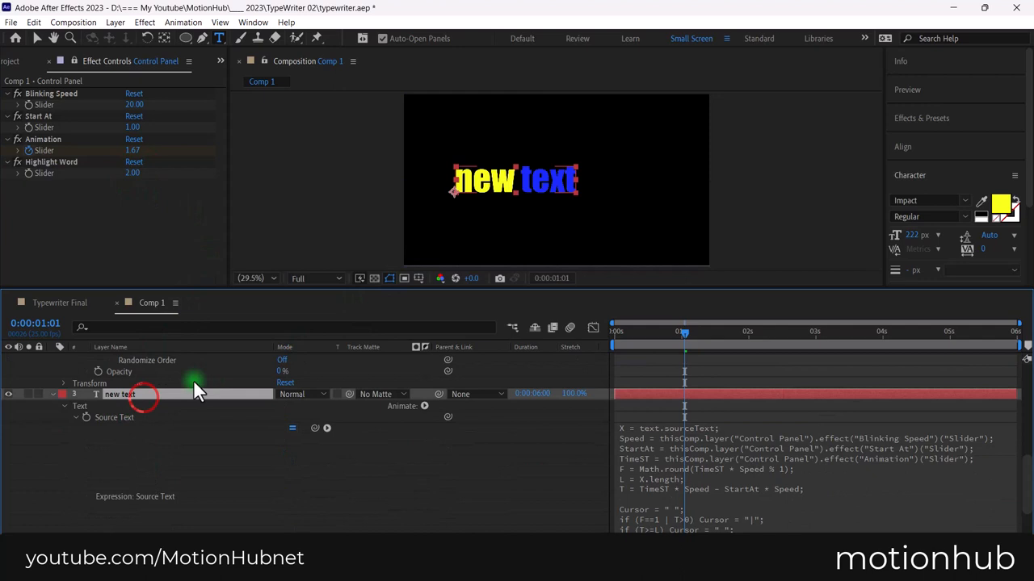
Edit the text to 'this is a new one' and set the cursor string to "/".
{"action": "left_click", "coordinate": [120, 394]}
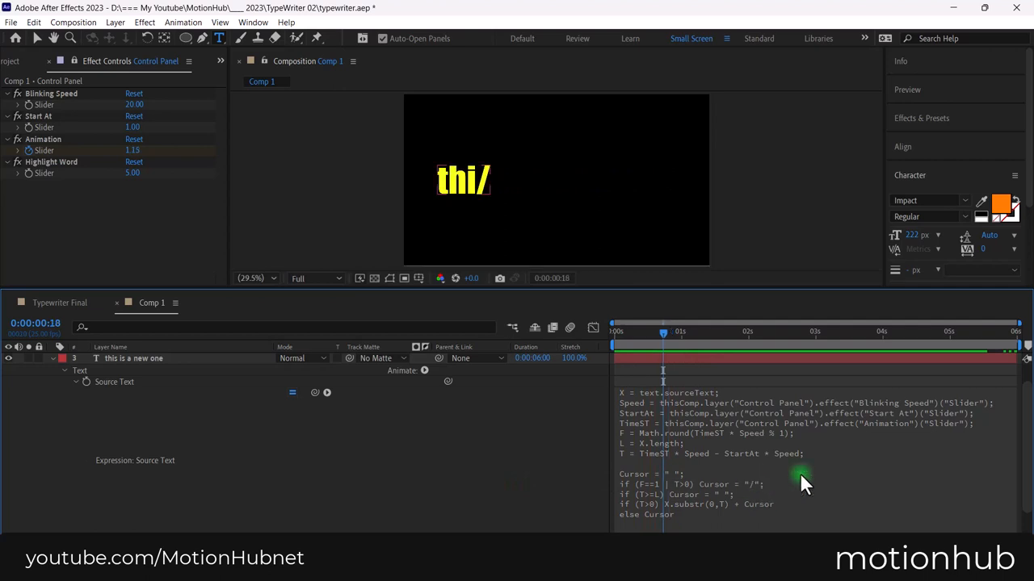
{"action": "mouse_move", "coordinate": [977, 267]}
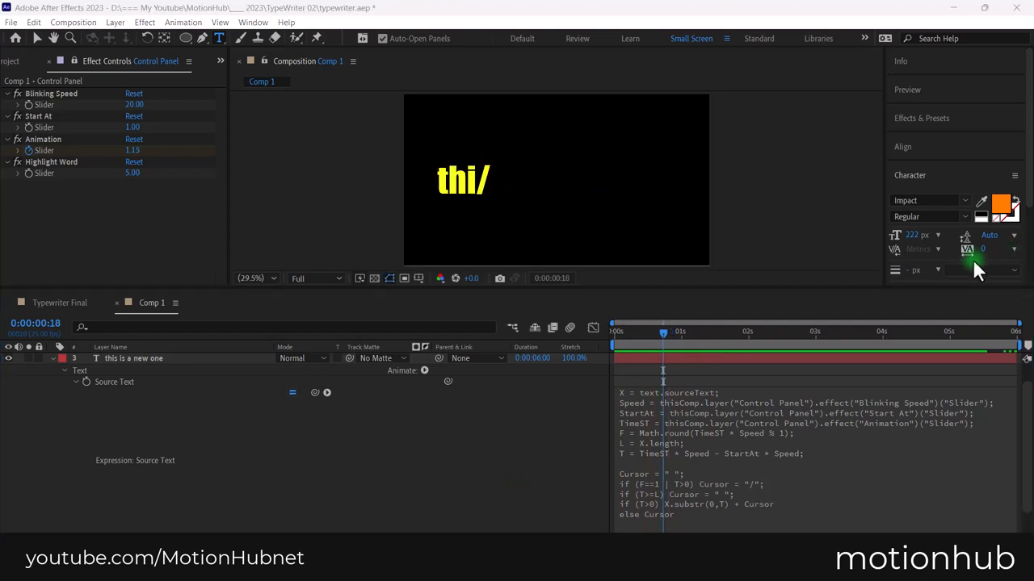
{"action": "left_click", "coordinate": [772, 481]}
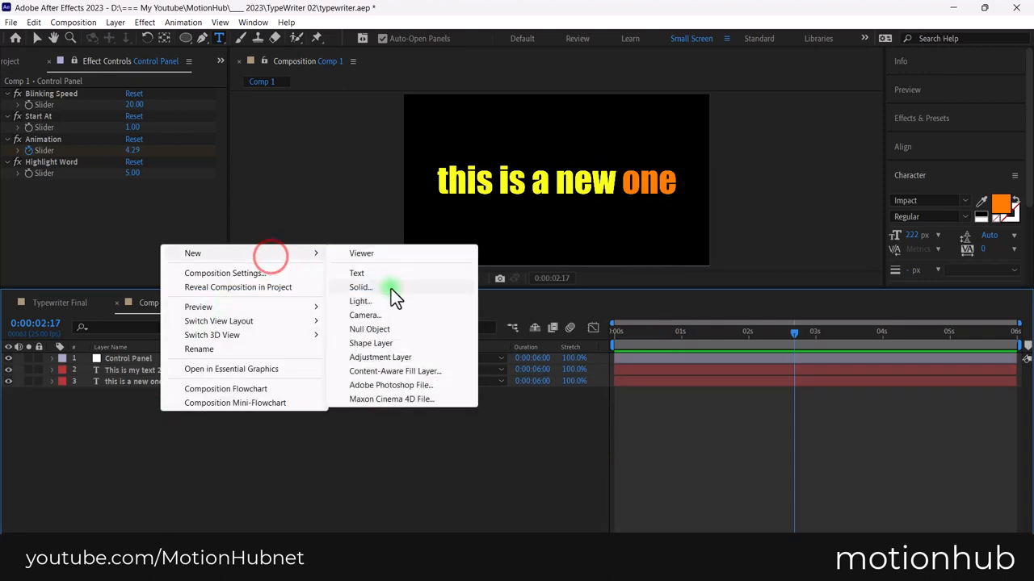
Create a new full-frame cyan solid layer named Led.
{"action": "left_click", "coordinate": [360, 288]}
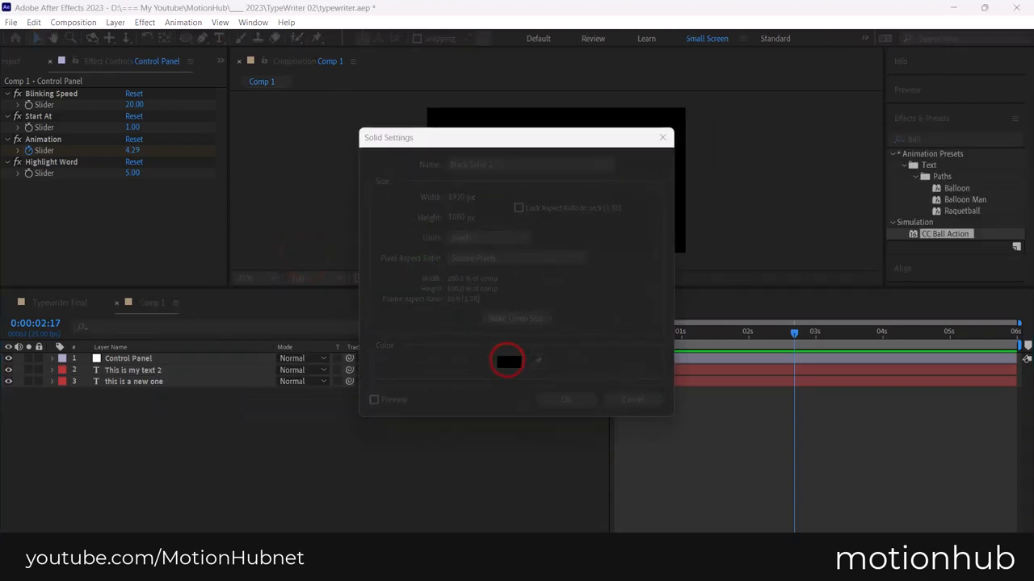
{"action": "left_click", "coordinate": [507, 361]}
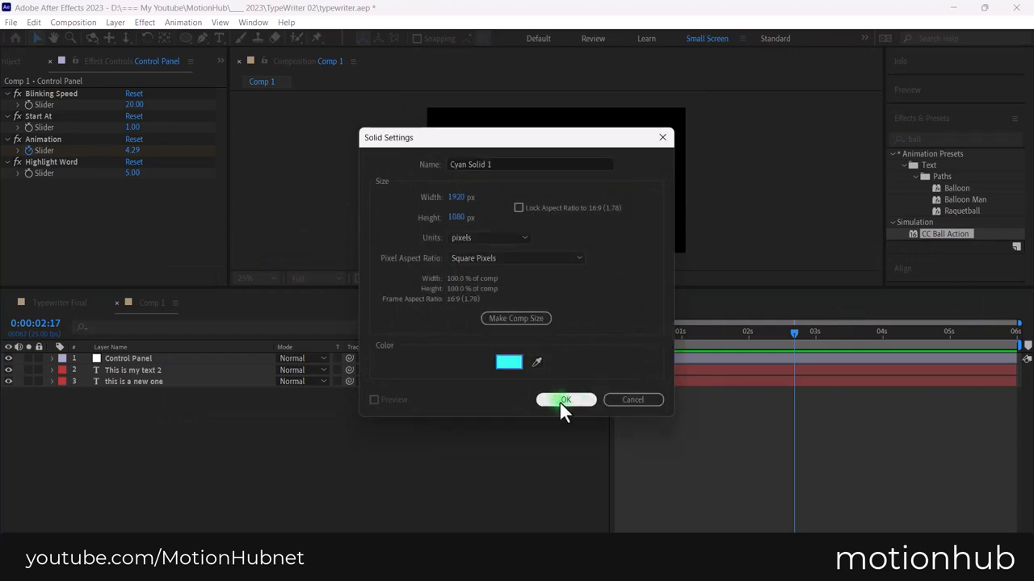
{"action": "left_click", "coordinate": [565, 401]}
{"action": "type", "text": "Led"}
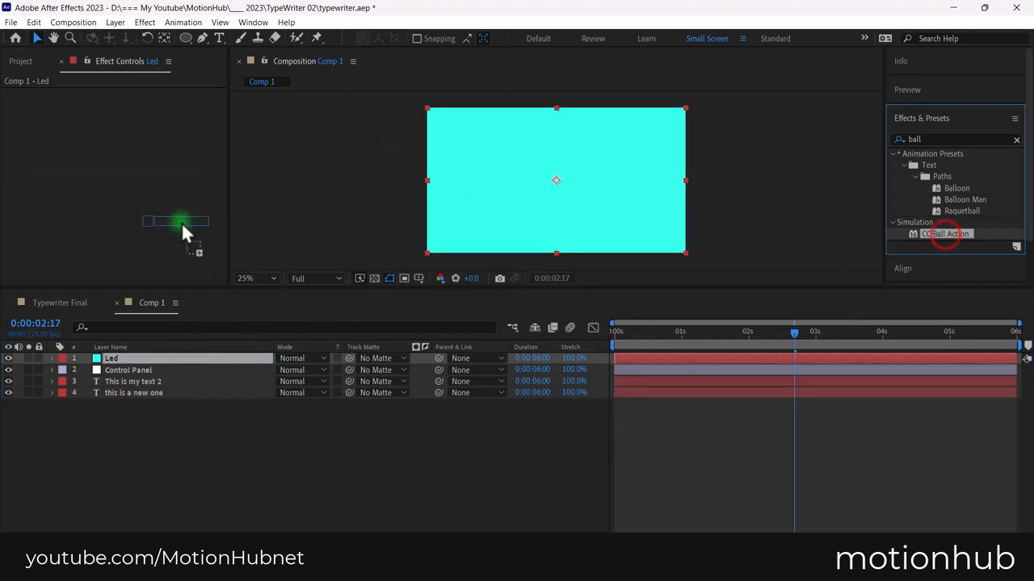
Apply CC Ball Action to the Led solid and adjust Ball Size into a fine dot grid.
{"action": "double_click", "coordinate": [947, 232]}
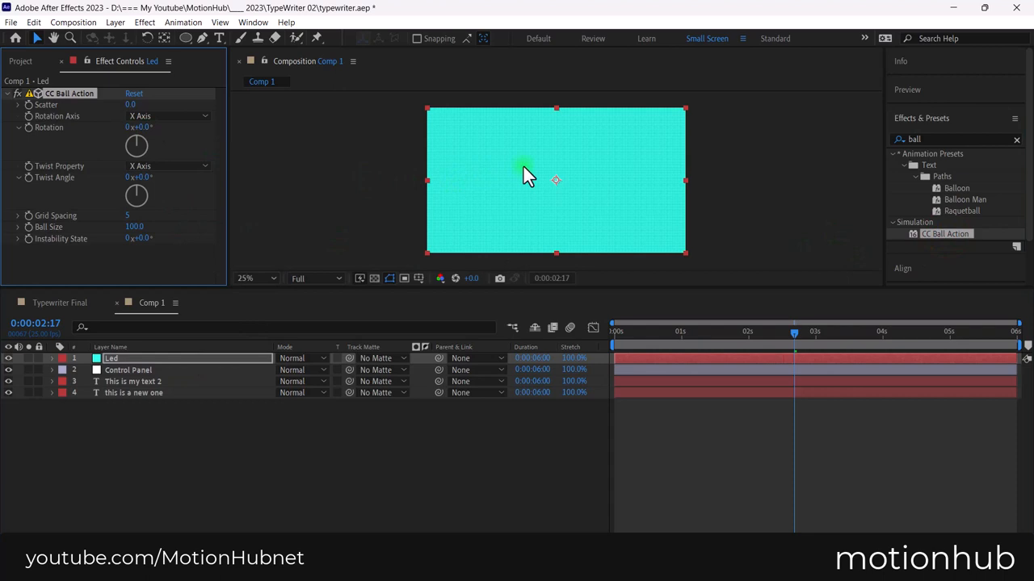
{"action": "left_click", "coordinate": [257, 278]}
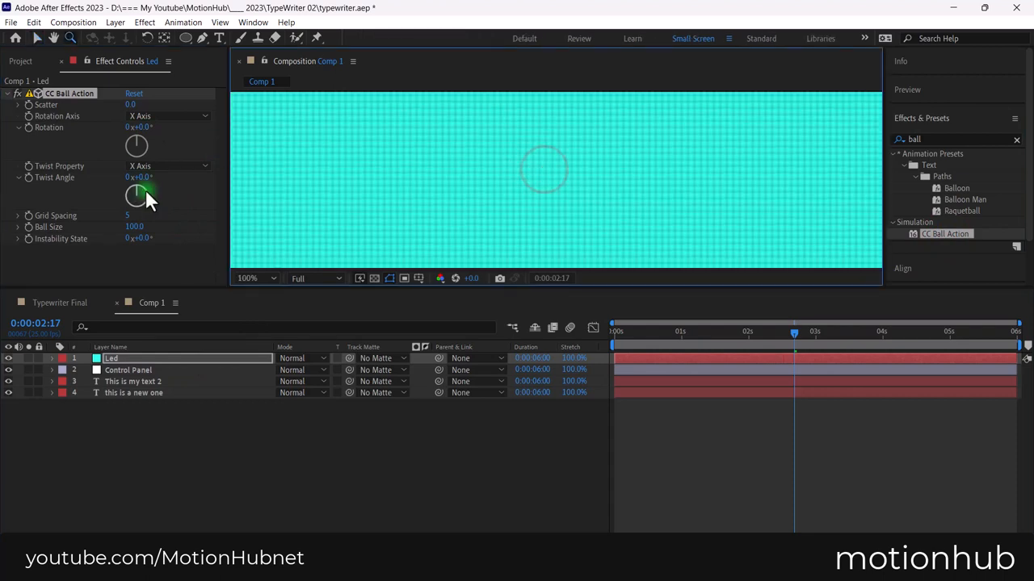
{"action": "double_click", "coordinate": [136, 226]}
{"action": "type", "text": "tint"}
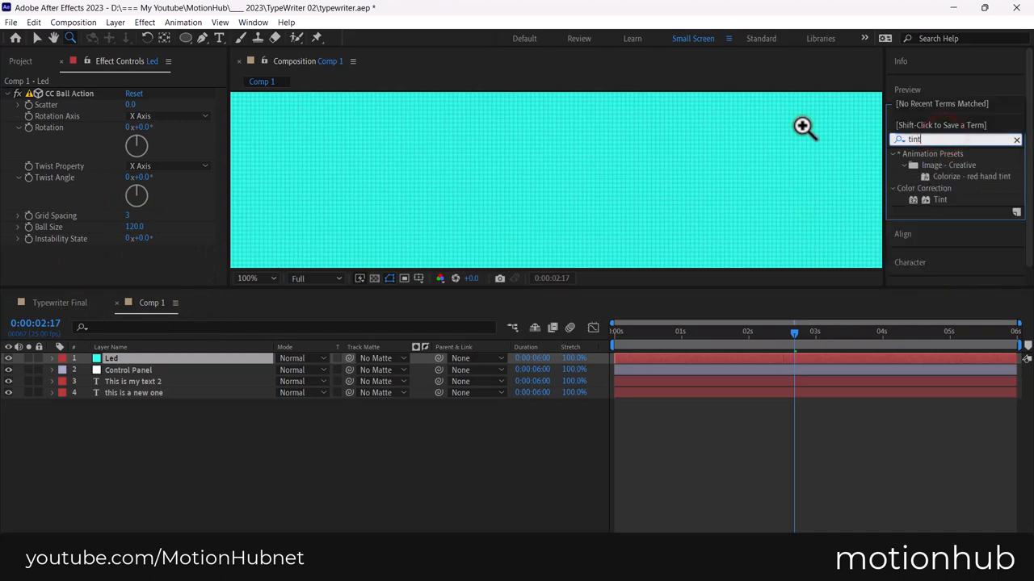
Apply Tint and Curves to Led and steepen the curve for stark black-and-white dots.
{"action": "double_click", "coordinate": [940, 201]}
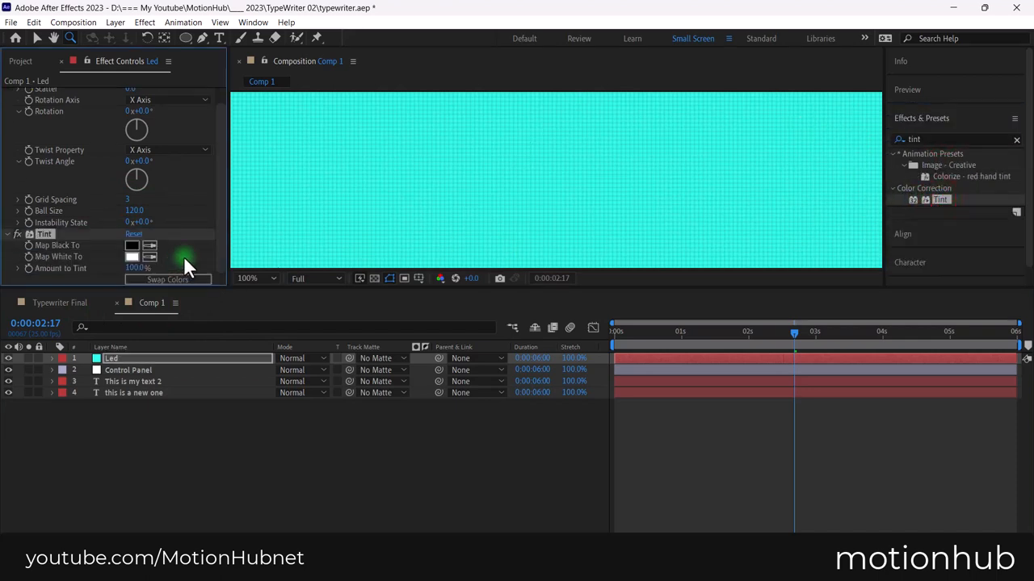
{"action": "double_click", "coordinate": [943, 200]}
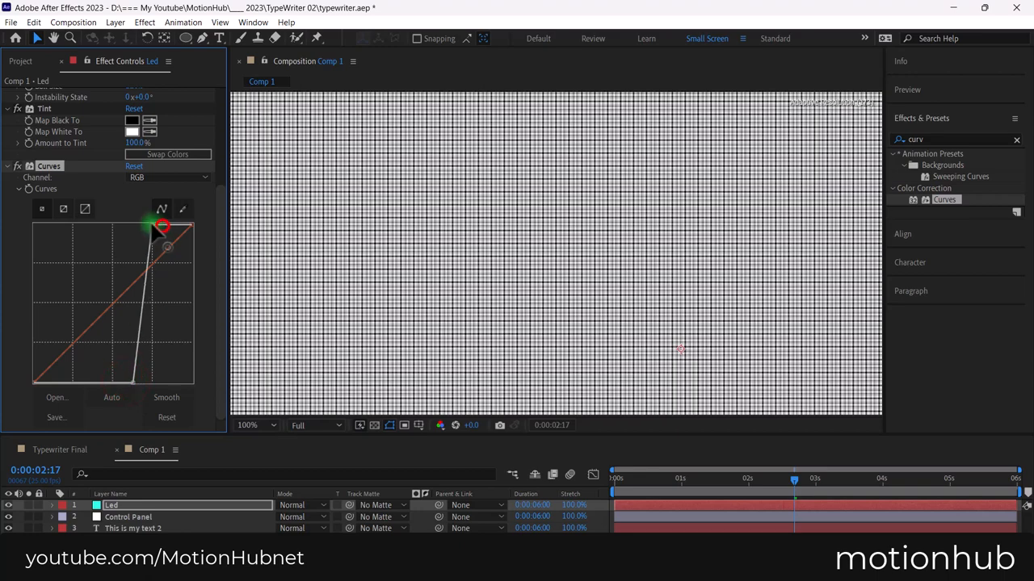
{"action": "left_click_drag", "start_coordinate": [161, 226], "coordinate": [136, 385]}
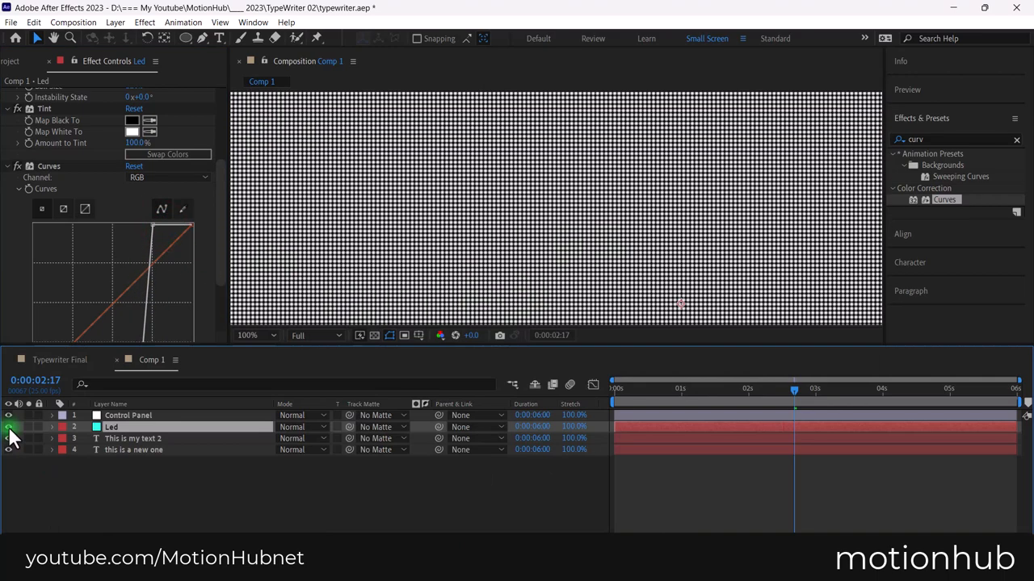
Hide the Led layer and set both text layers' Track Matte to Led.
{"action": "left_click", "coordinate": [132, 449]}
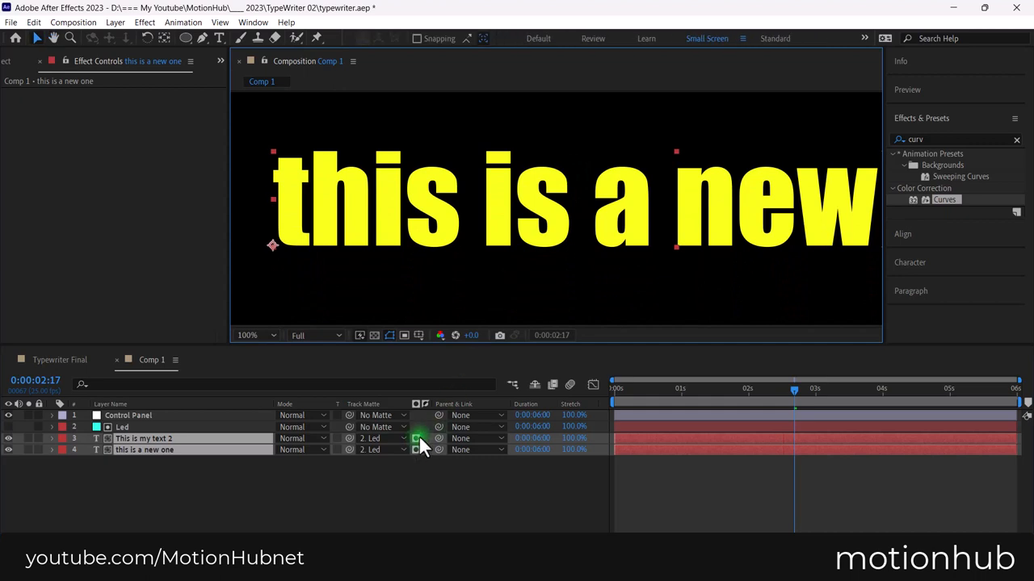
{"action": "left_click", "coordinate": [417, 439]}
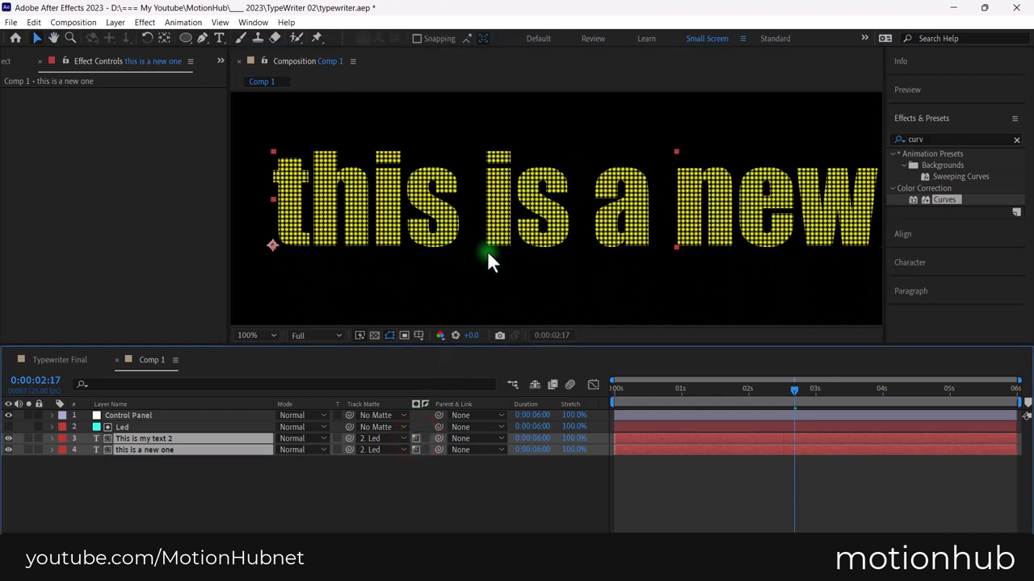
{"action": "left_click", "coordinate": [176, 492]}
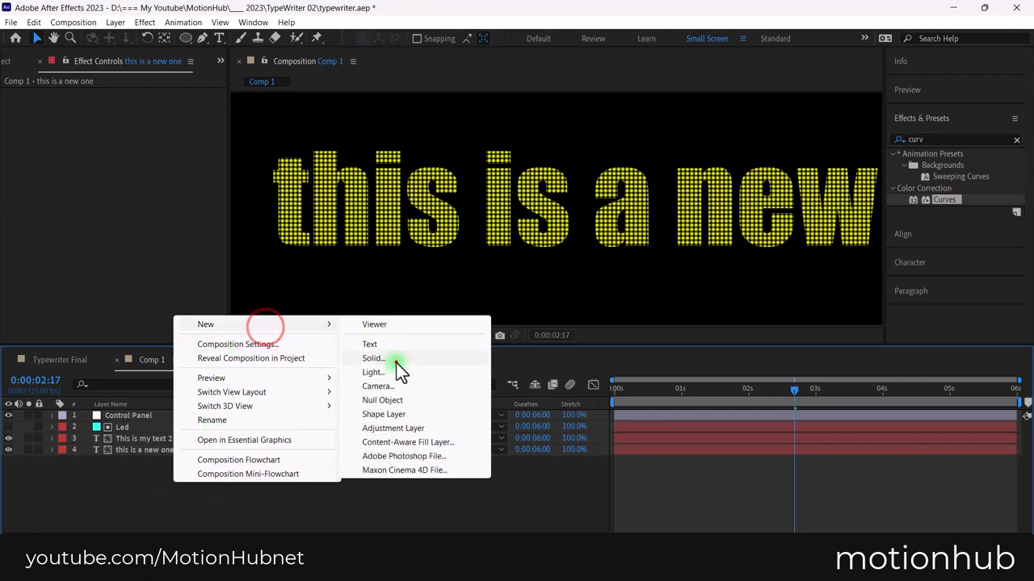
Add a dark royal blue background solid behind the glowing text.
{"action": "left_click", "coordinate": [373, 358]}
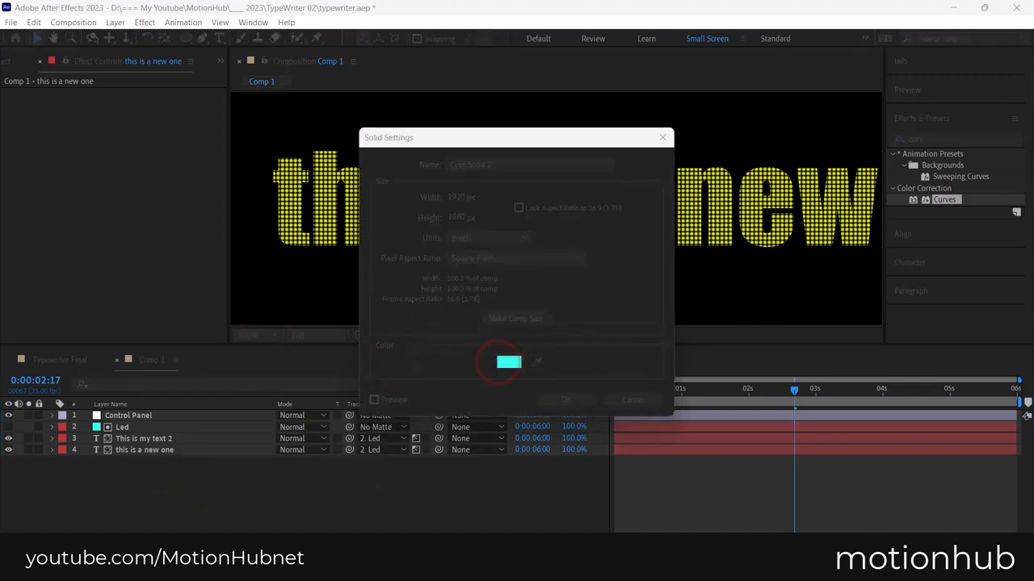
{"action": "left_click", "coordinate": [565, 401]}
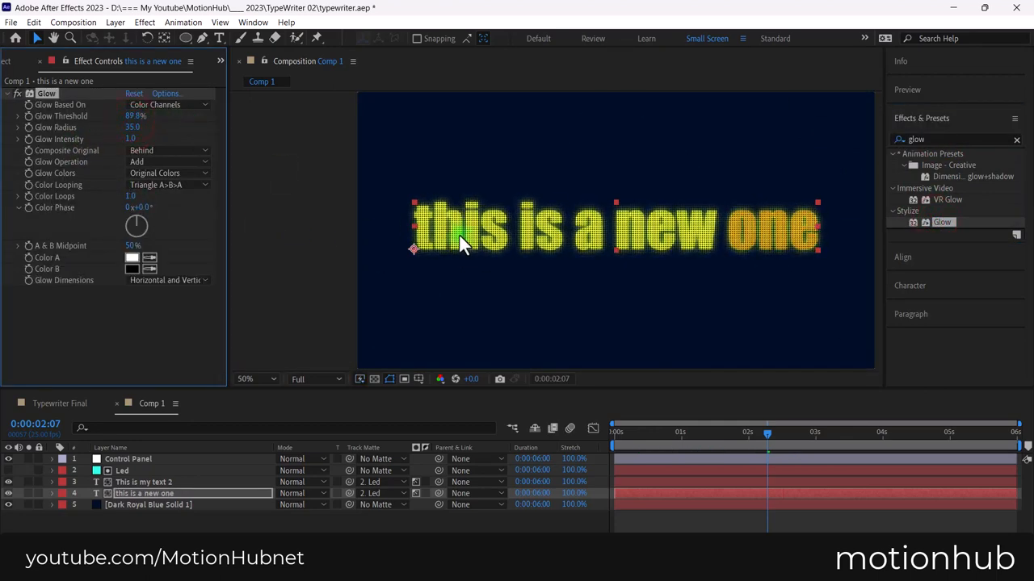
{"action": "left_click_drag", "start_coordinate": [133, 126], "coordinate": [133, 129]}
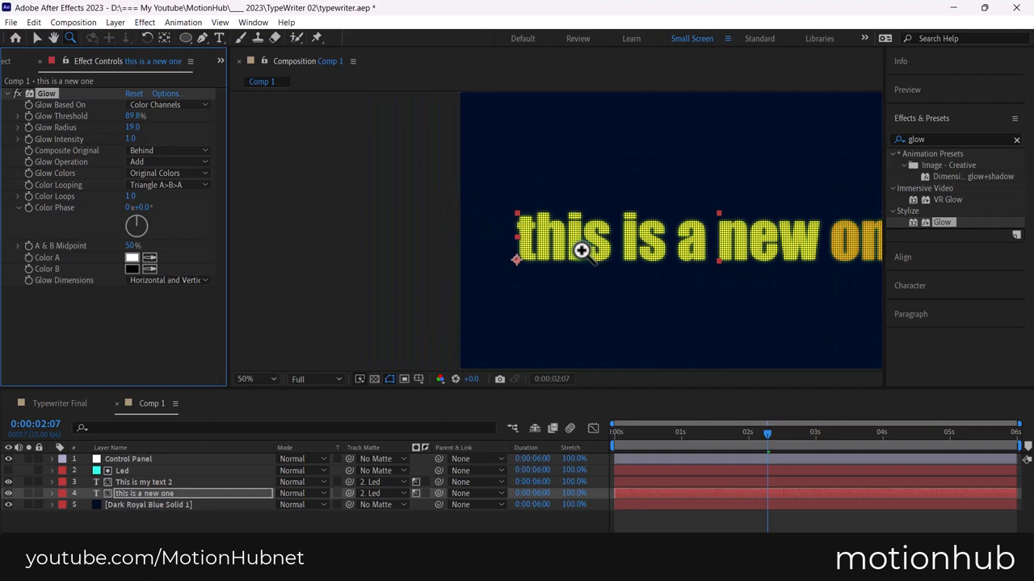
{"action": "mouse_move", "coordinate": [739, 234]}
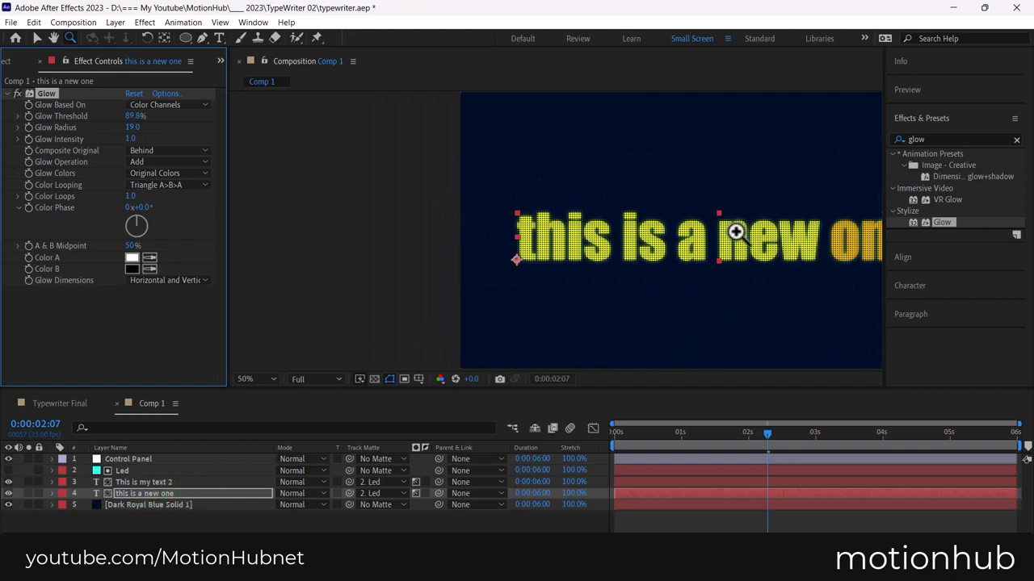
Set the text fill colour to green in the Character panel.
{"action": "left_click", "coordinate": [144, 482]}
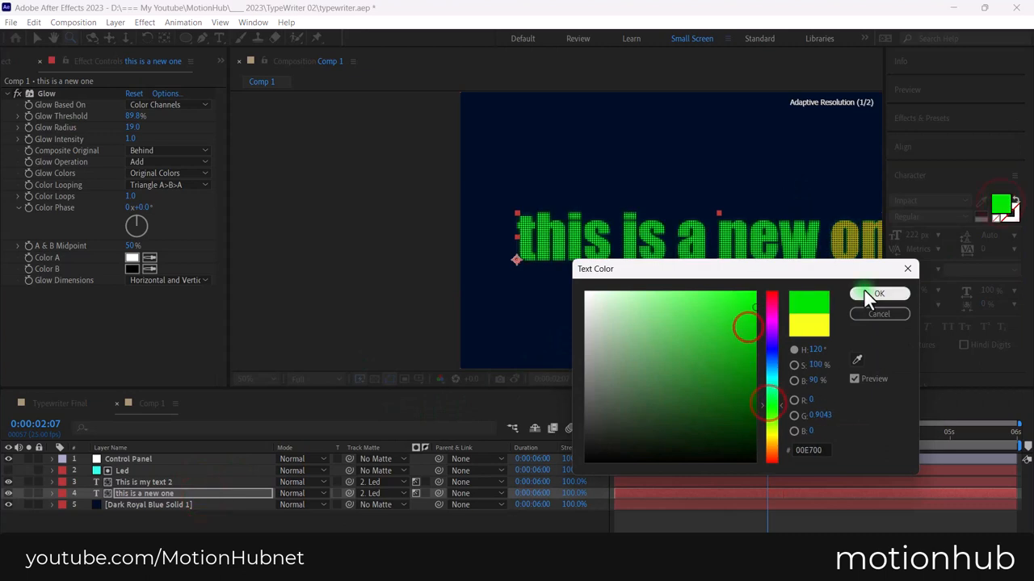
{"action": "left_click", "coordinate": [878, 294]}
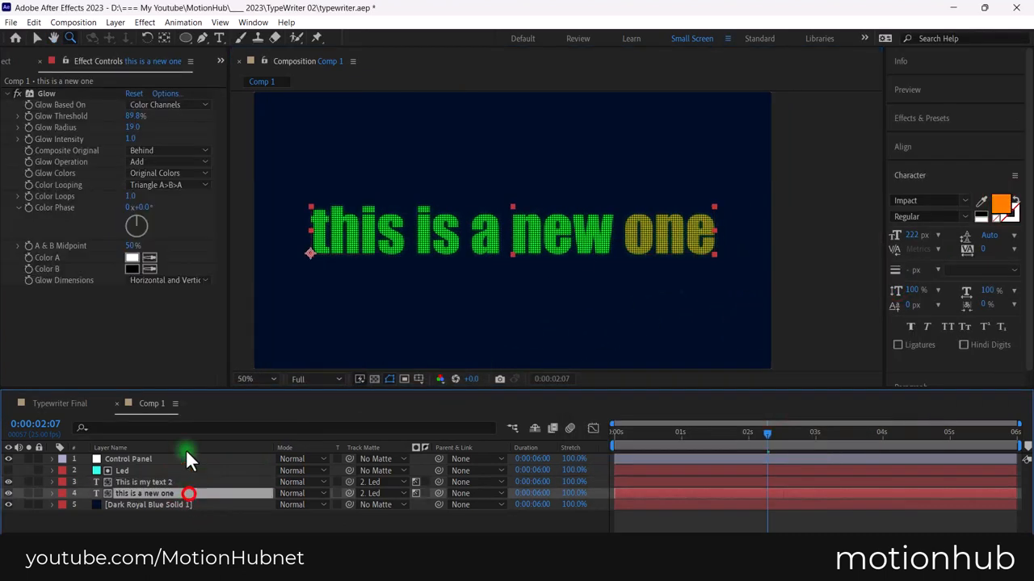
{"action": "left_click", "coordinate": [143, 482]}
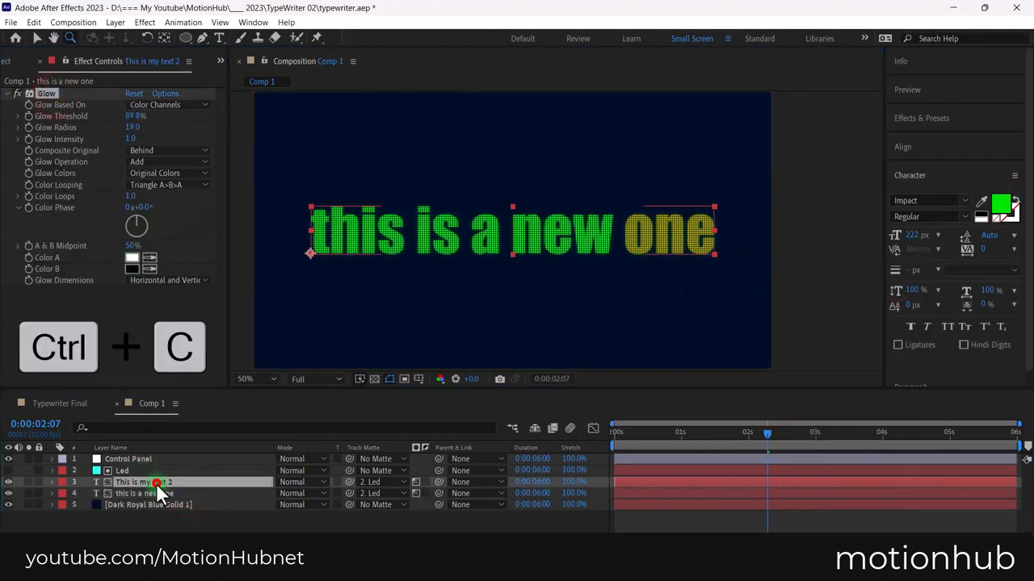
Paste a copy of the text layer reading 'how to write multiple texts'.
{"action": "key", "text": "ctrl+v"}
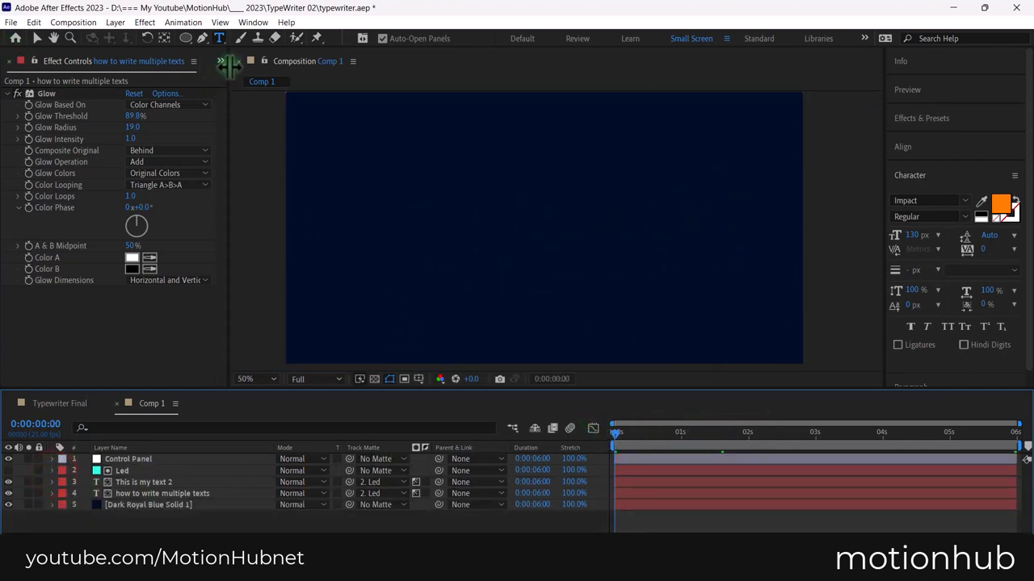
{"action": "left_click", "coordinate": [21, 62]}
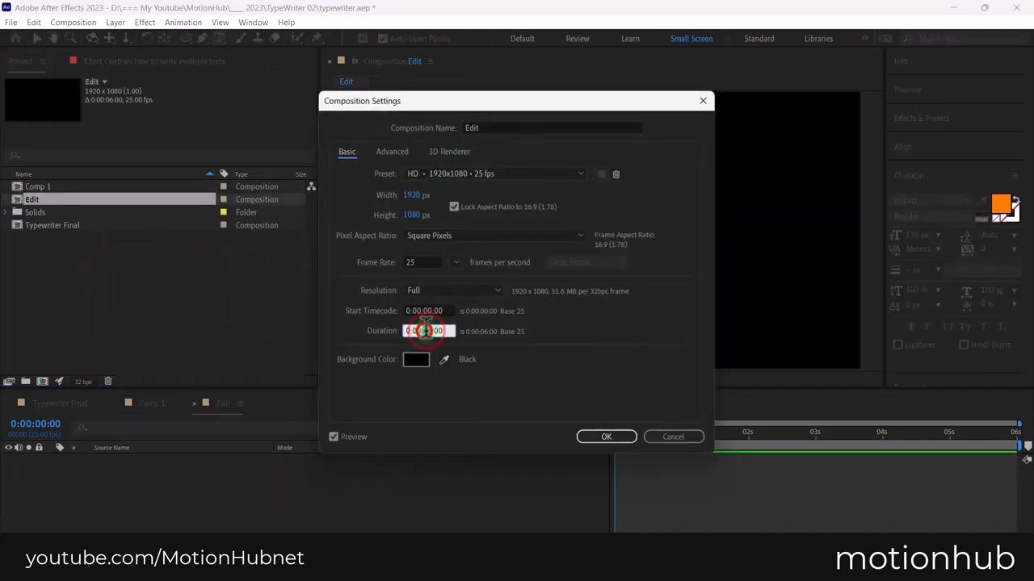
Create a new composition named Edit with duration 0:00:20:00.
{"action": "left_click", "coordinate": [427, 331]}
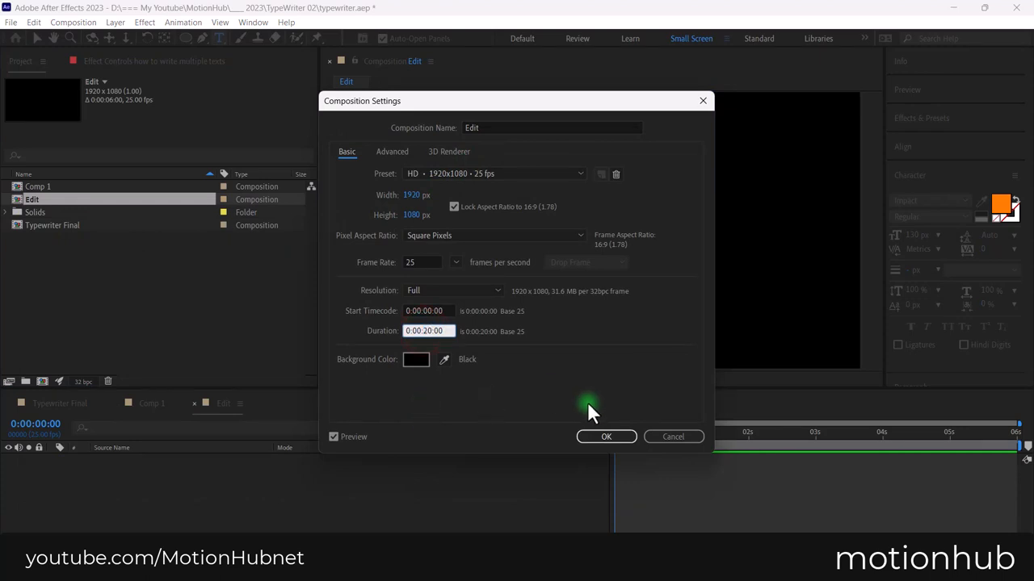
{"action": "left_click", "coordinate": [607, 436]}
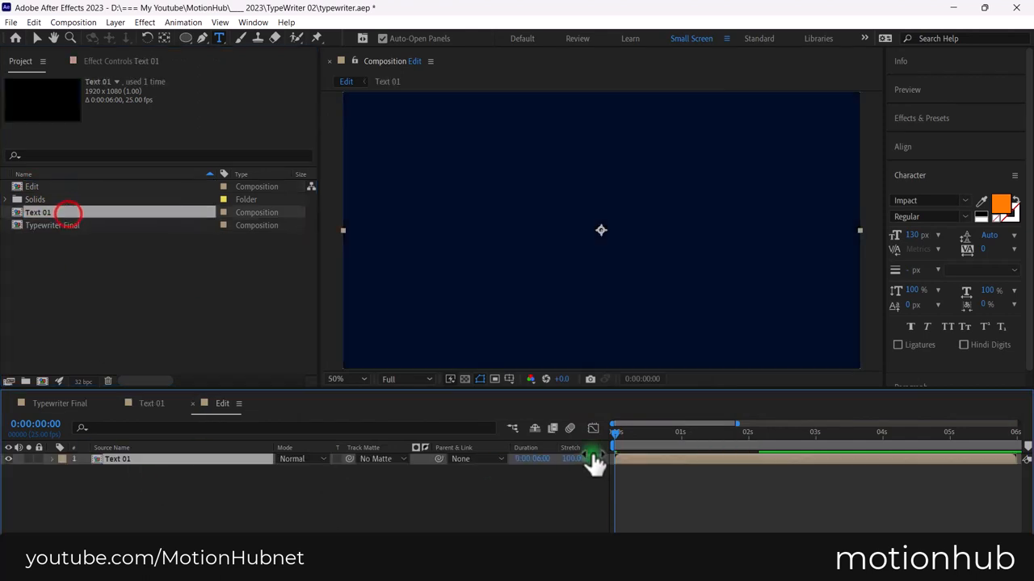
Duplicate Text 01 as Text 02 with its sentence edited to 'First Text' and centred horizontally.
{"action": "left_click_drag", "start_coordinate": [614, 432], "coordinate": [730, 433]}
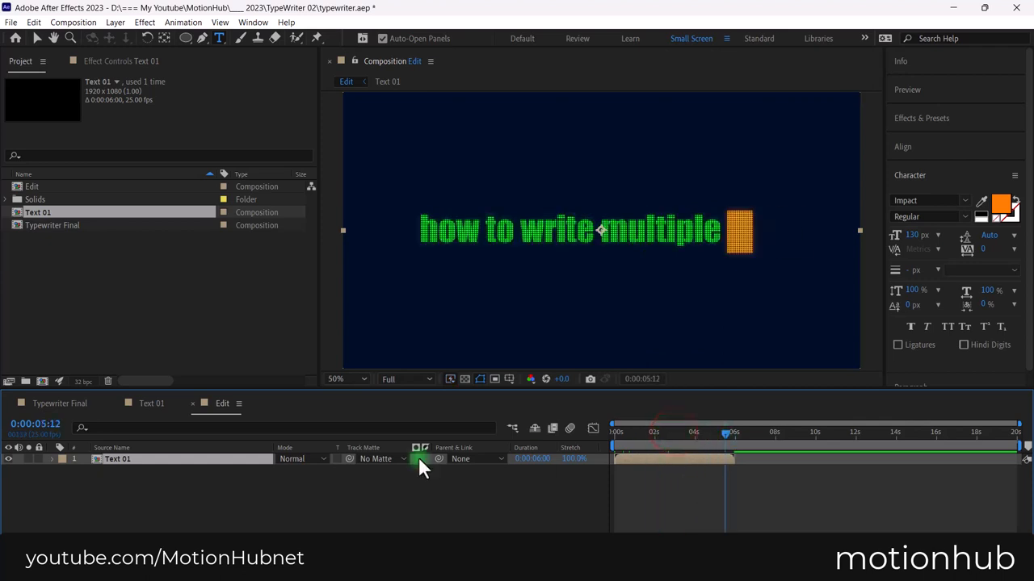
{"action": "double_click", "coordinate": [38, 224]}
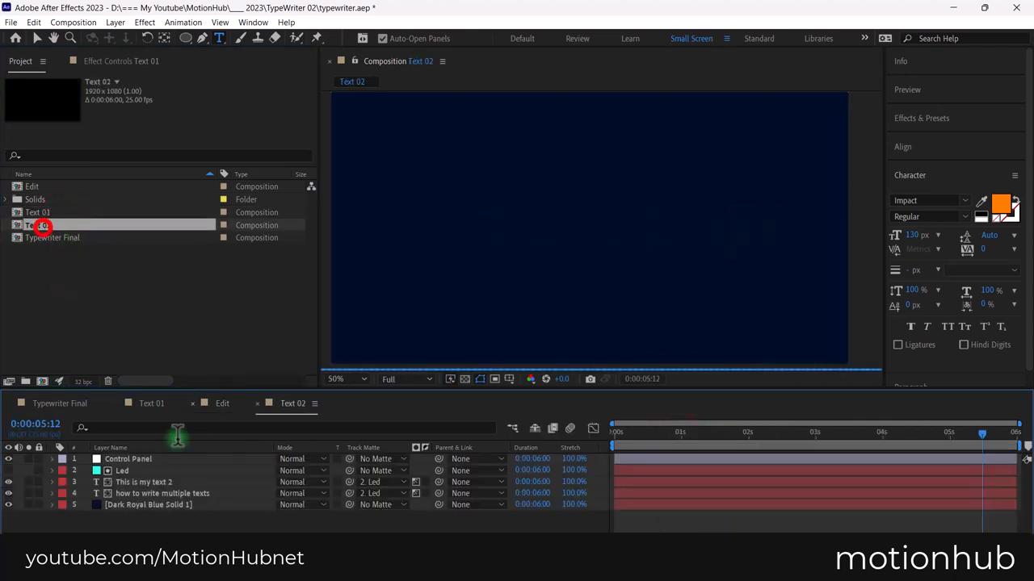
{"action": "left_click", "coordinate": [162, 494]}
{"action": "type", "text": "First Text"}
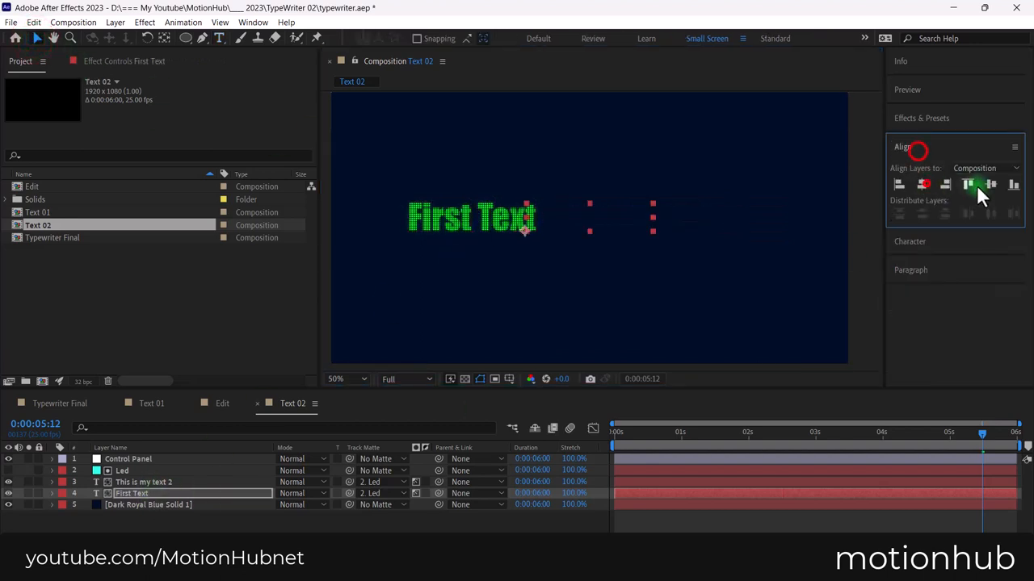
{"action": "left_click", "coordinate": [144, 482]}
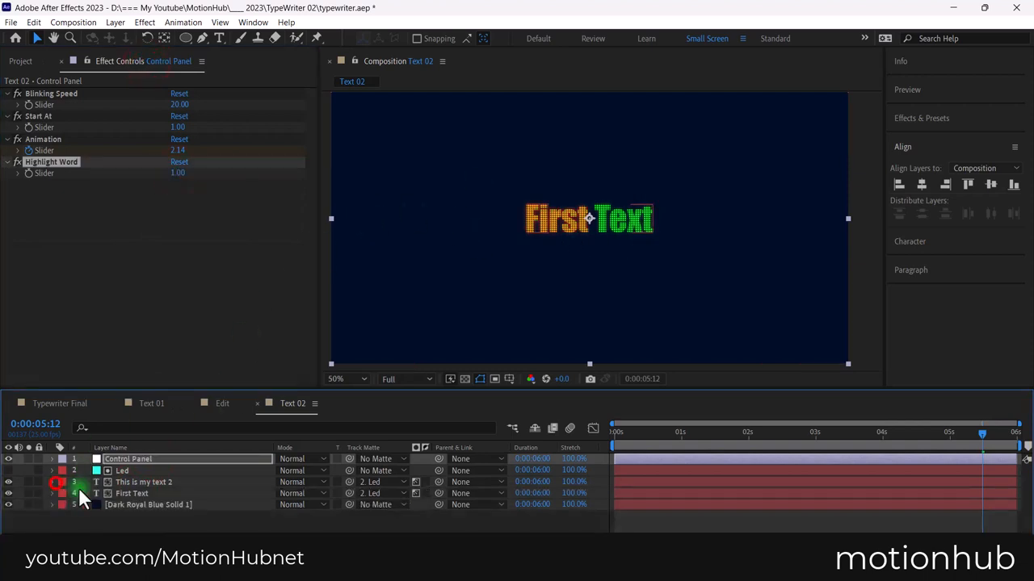
{"action": "left_click", "coordinate": [152, 404]}
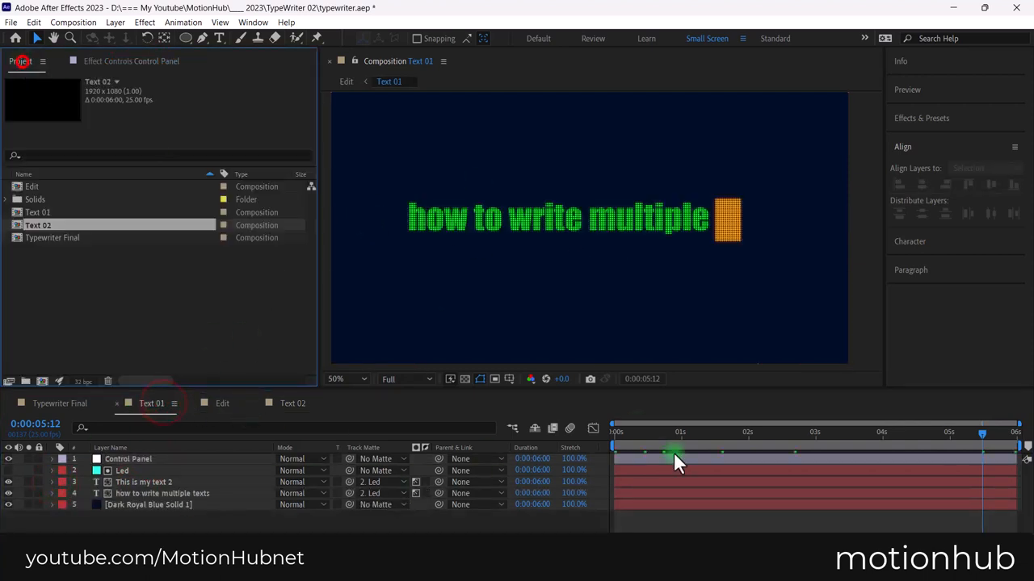